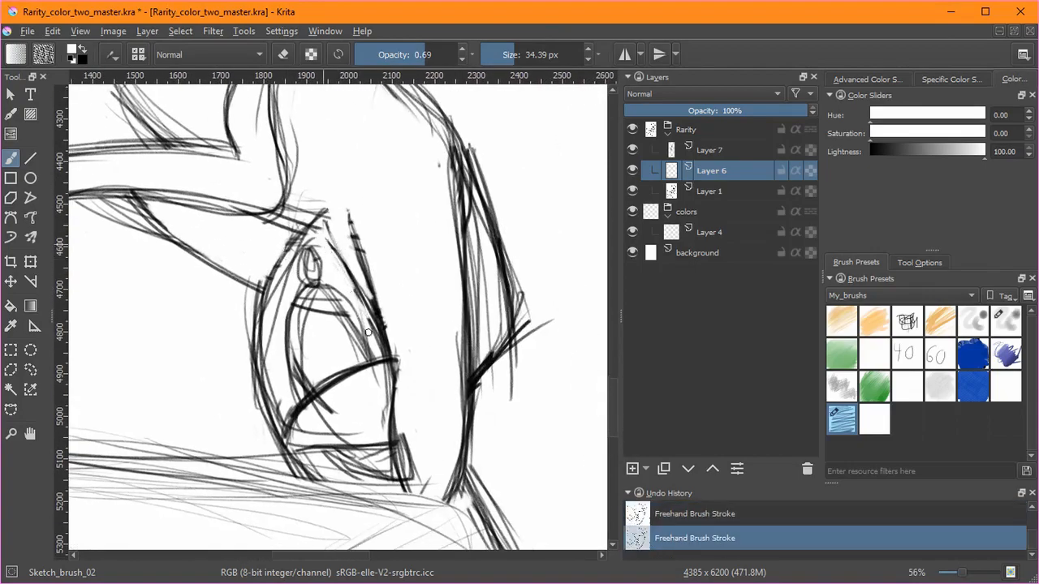
Step: Refine the sketch lines around Rarity's eye and move to another sketch layer
{"action": "left_click_drag", "start_coordinate": [366, 325], "coordinate": [351, 384]}
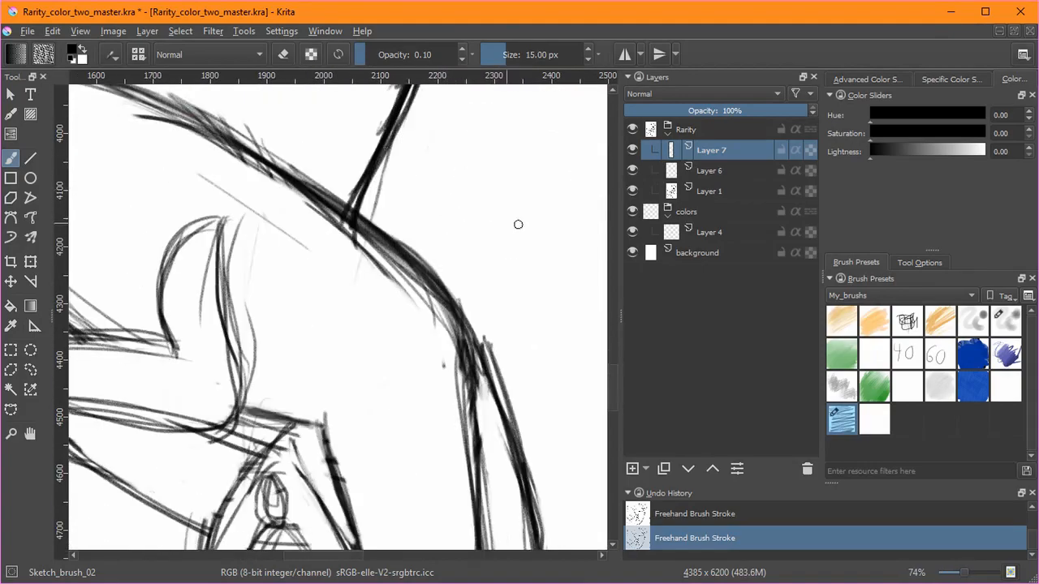
{"action": "left_click", "coordinate": [711, 171]}
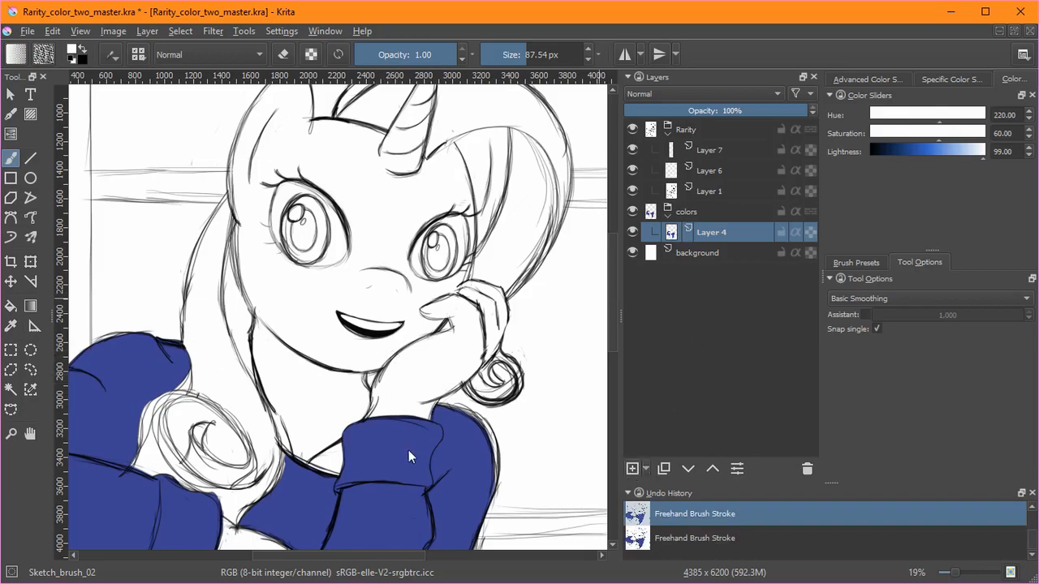
Step: Add new colour layers and flood the background layer with flat grey
{"action": "left_click", "coordinate": [634, 467]}
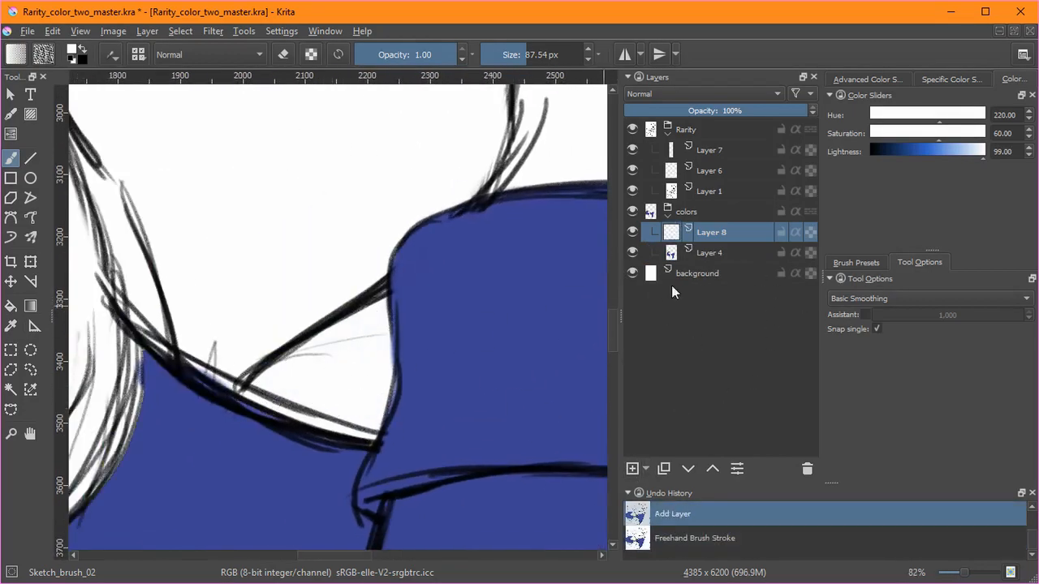
{"action": "left_click", "coordinate": [634, 467]}
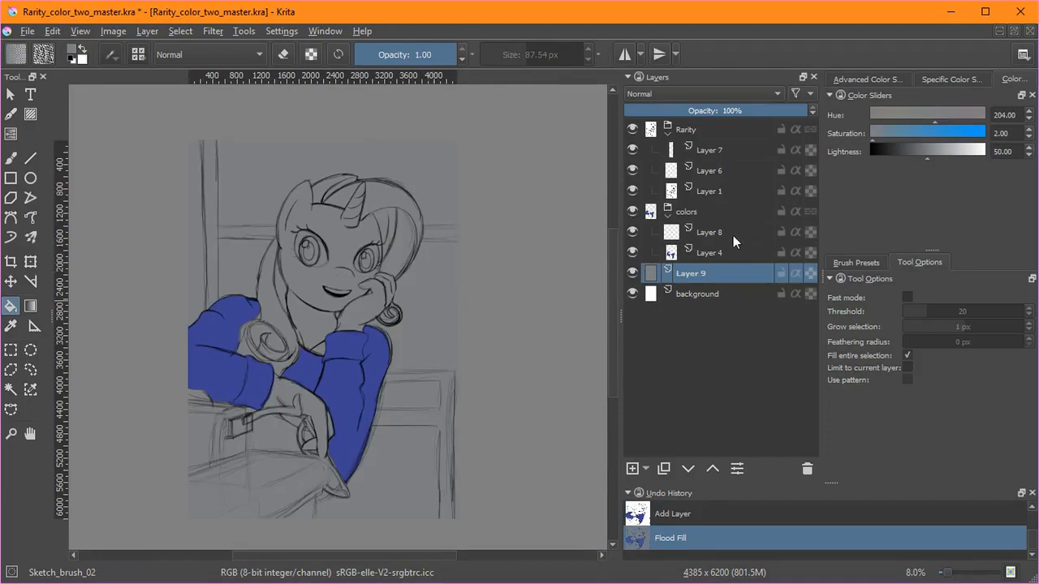
{"action": "left_click", "coordinate": [709, 232]}
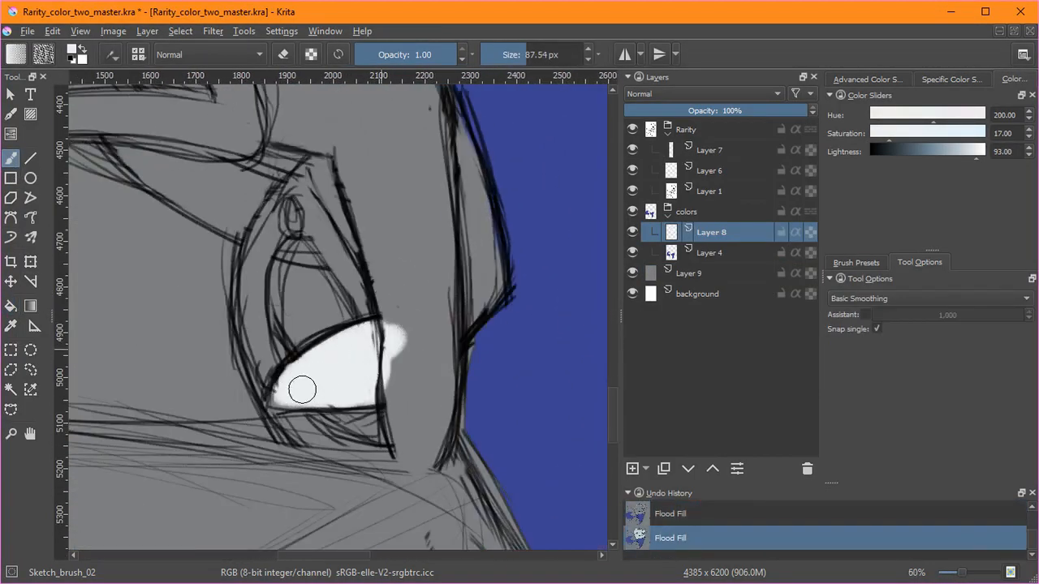
Step: Paint white over Rarity's face and the top of her head on Layer 8
{"action": "left_click_drag", "start_coordinate": [325, 390], "coordinate": [454, 170]}
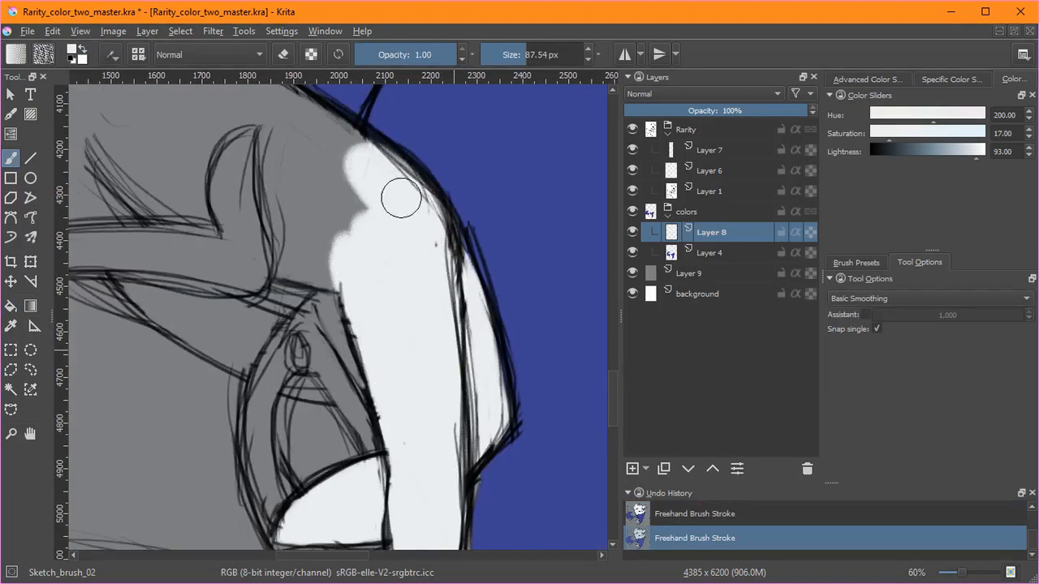
{"action": "left_click_drag", "start_coordinate": [402, 198], "coordinate": [247, 354]}
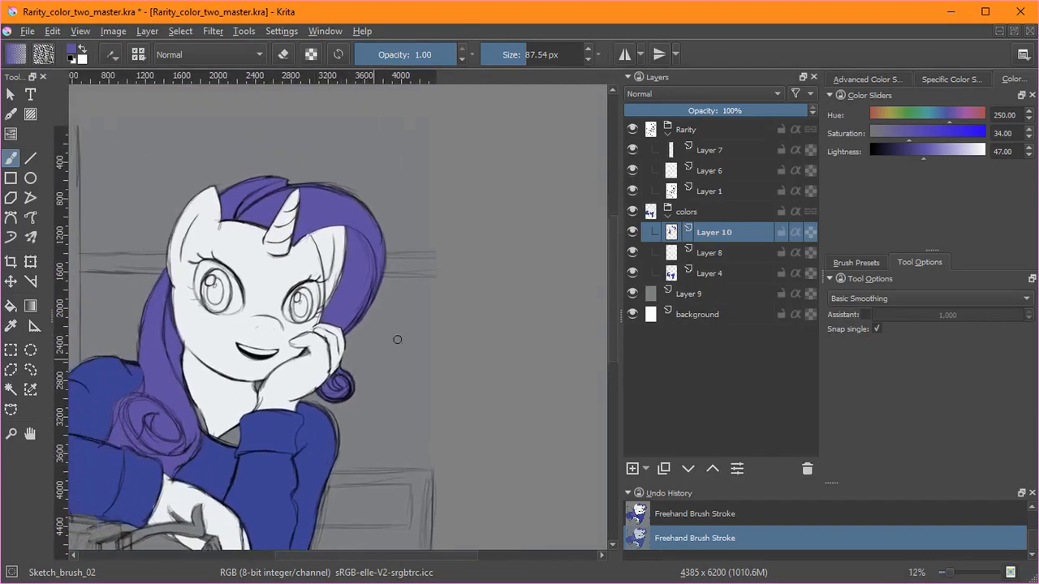
Step: Add a layer and fill the window behind Rarity with warm yellow
{"action": "left_click", "coordinate": [633, 467]}
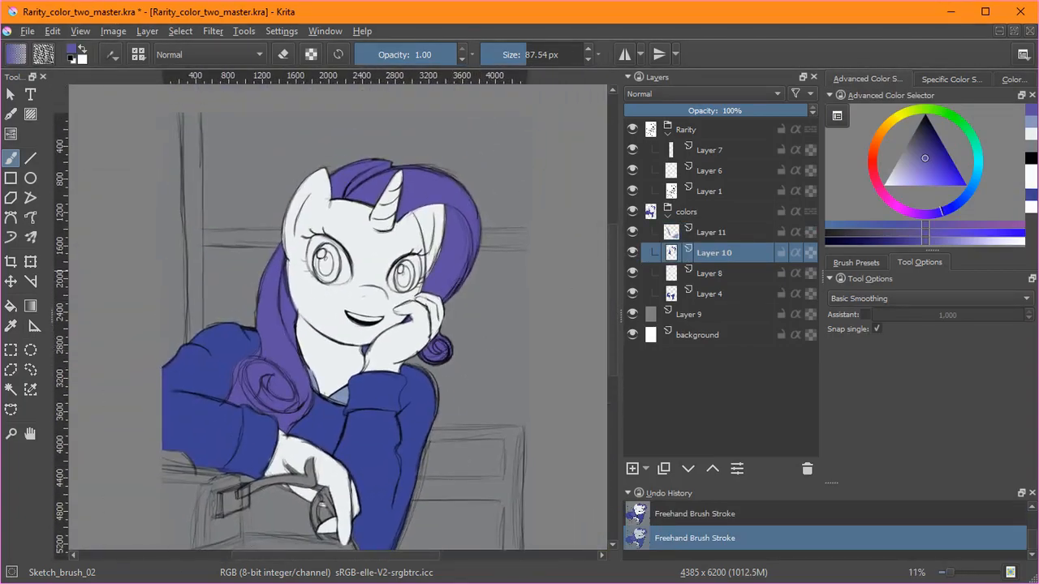
{"action": "left_click", "coordinate": [633, 468]}
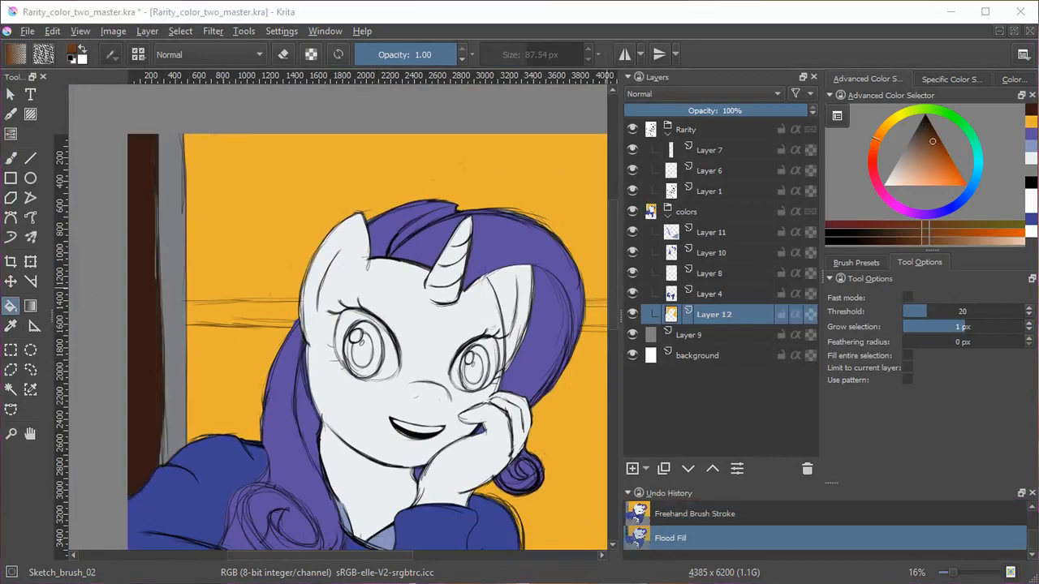
Step: Add Layer 12 and fill the window frame sections with brown
{"action": "left_click", "coordinate": [633, 467]}
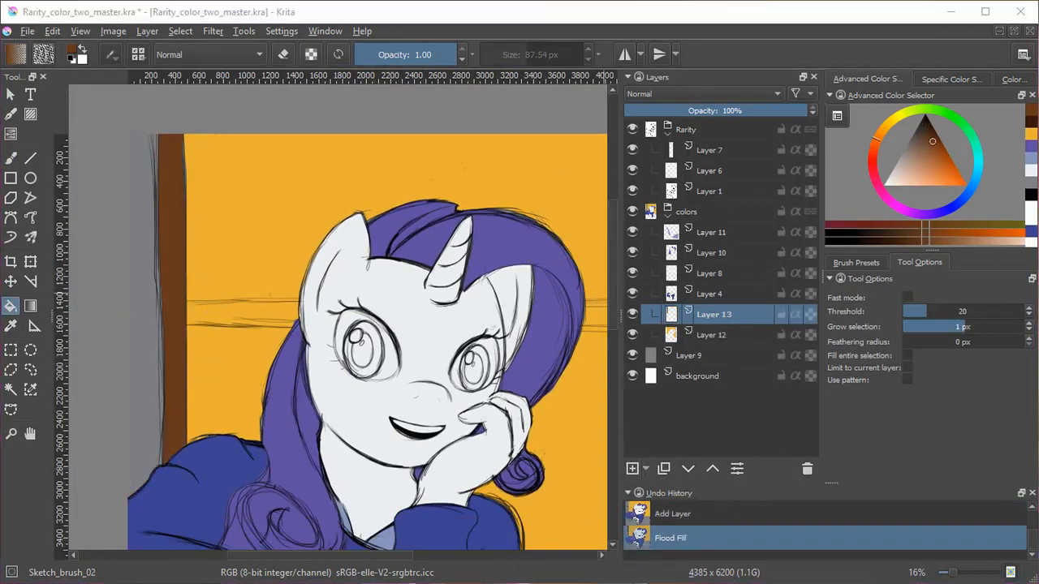
{"action": "left_click", "coordinate": [296, 360]}
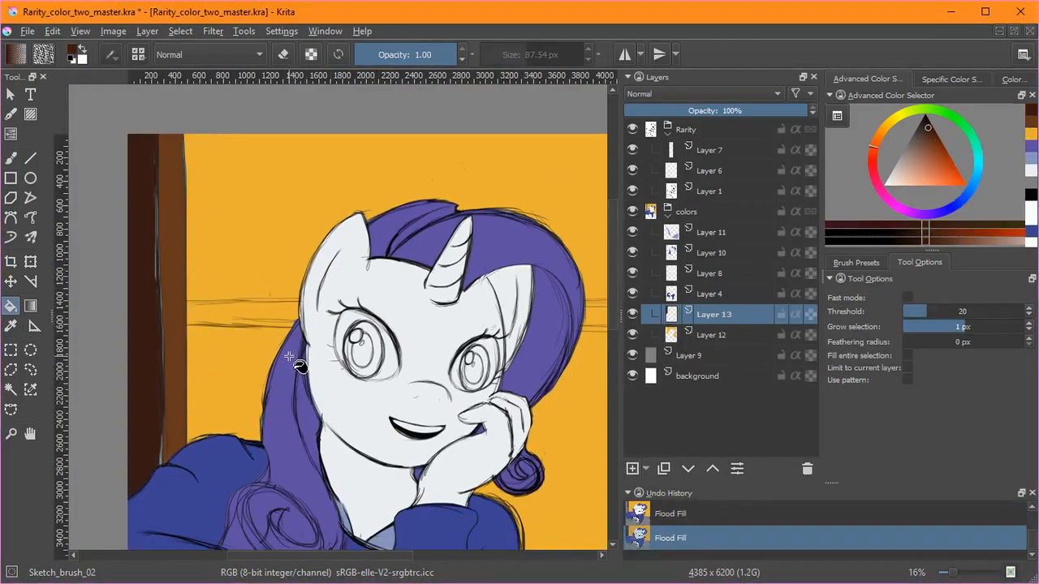
{"action": "left_click", "coordinate": [633, 468]}
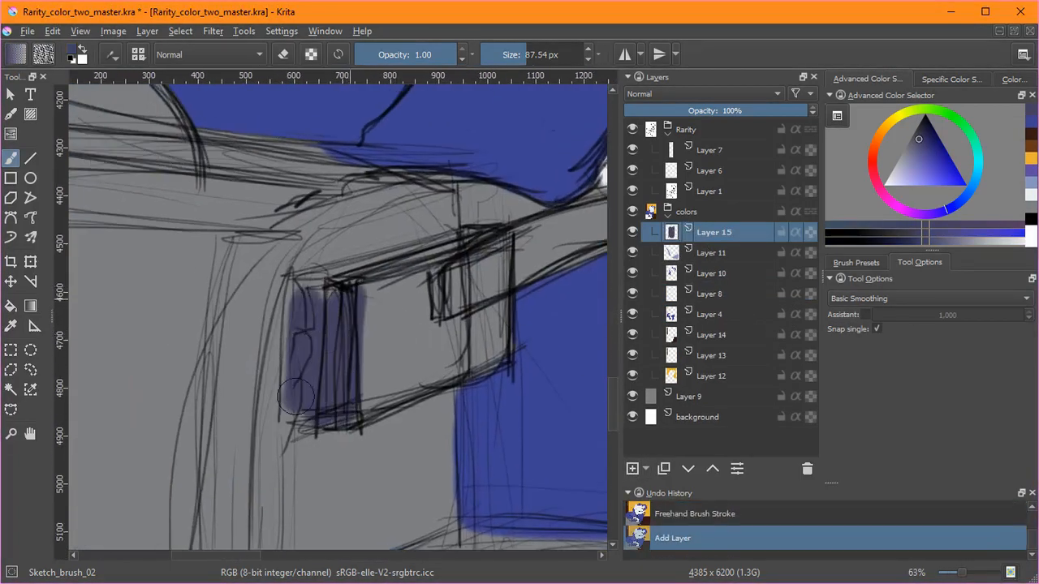
Step: Block in colour on the desk area and add a new layer for the pen
{"action": "left_click_drag", "start_coordinate": [292, 406], "coordinate": [398, 228]}
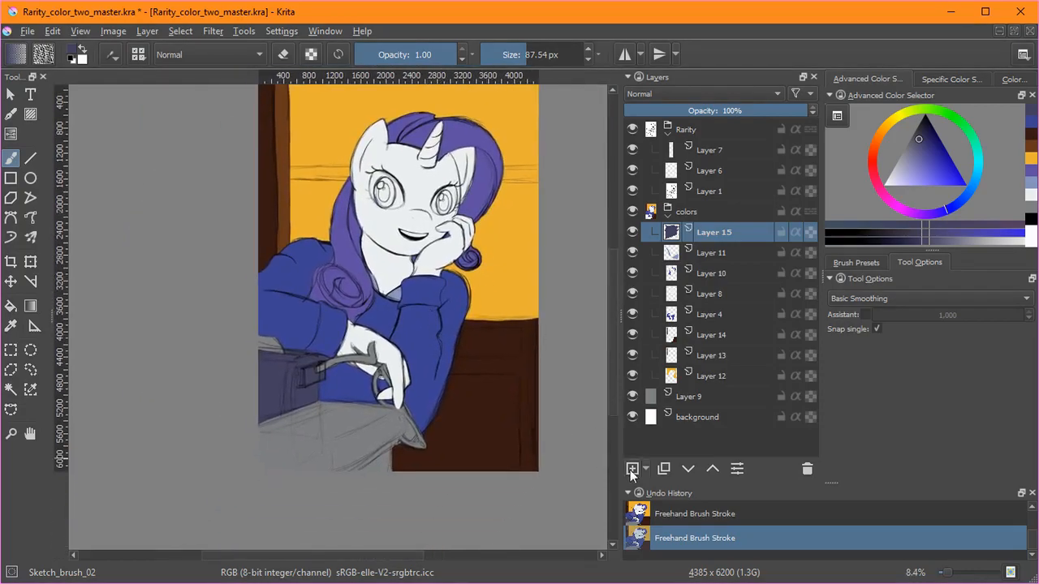
{"action": "left_click", "coordinate": [633, 469]}
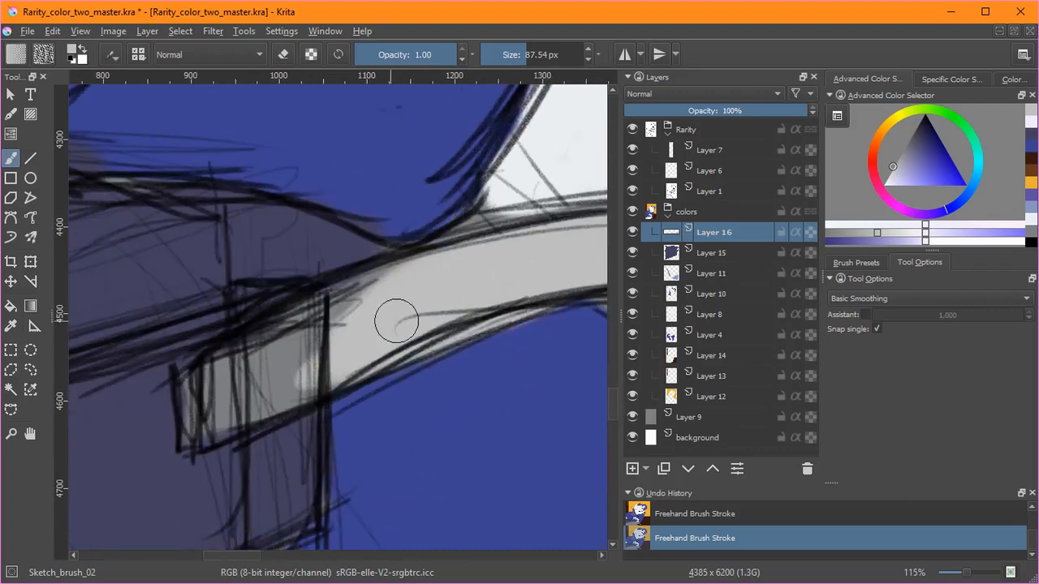
{"action": "scroll", "scroll_direction": "down", "scroll_amount": 3}
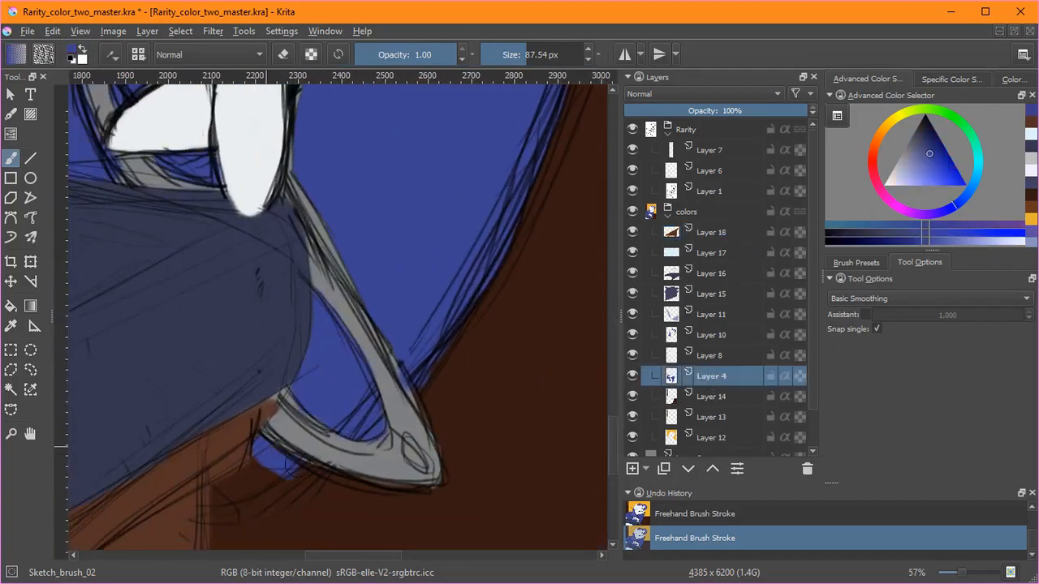
Step: Save the .kra document with Ctrl+S and switch to another colour layer
{"action": "key", "text": "Ctrl+S"}
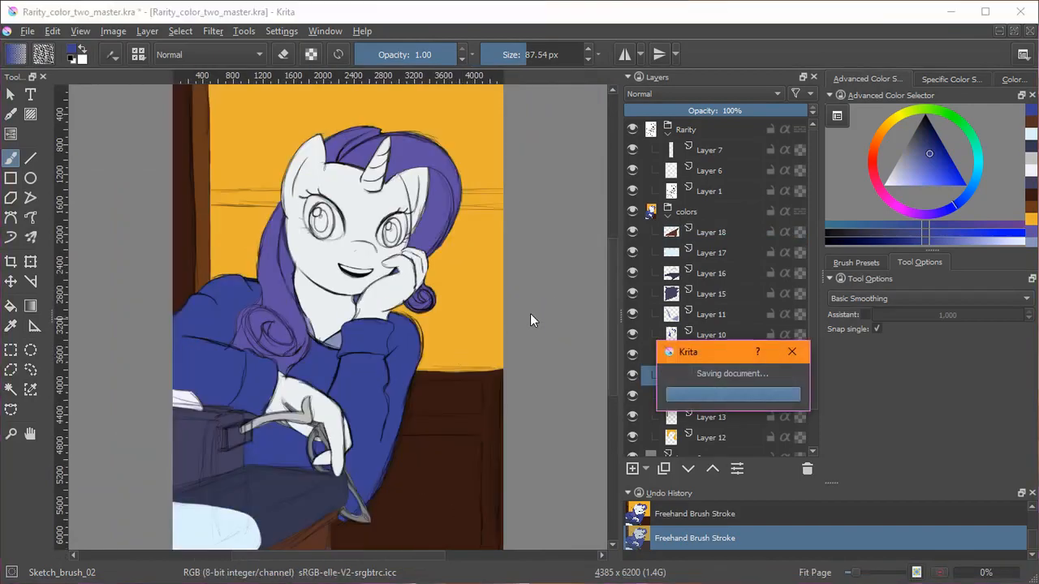
{"action": "mouse_move", "coordinate": [532, 272]}
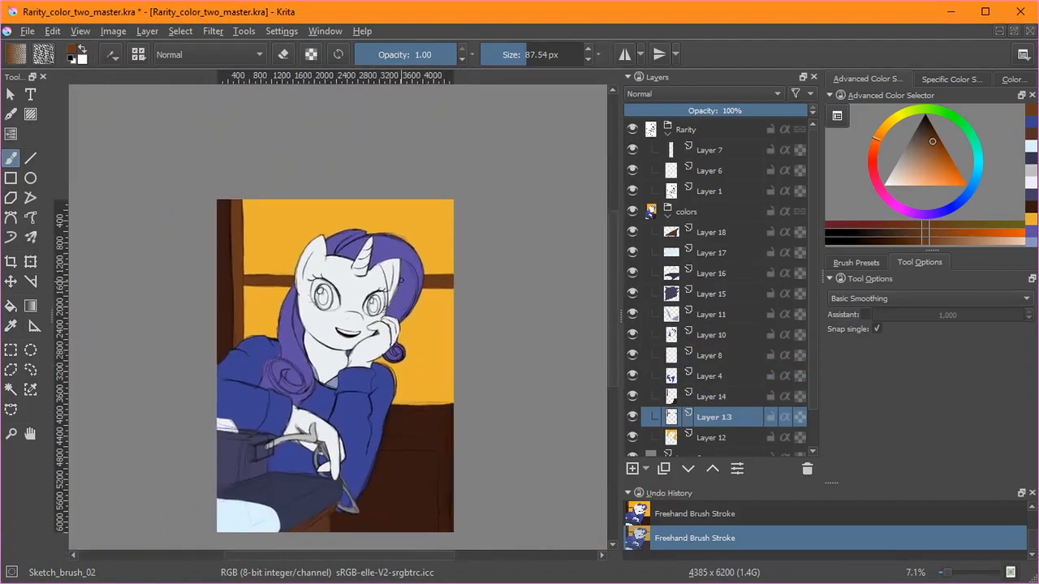
{"action": "left_click", "coordinate": [634, 468]}
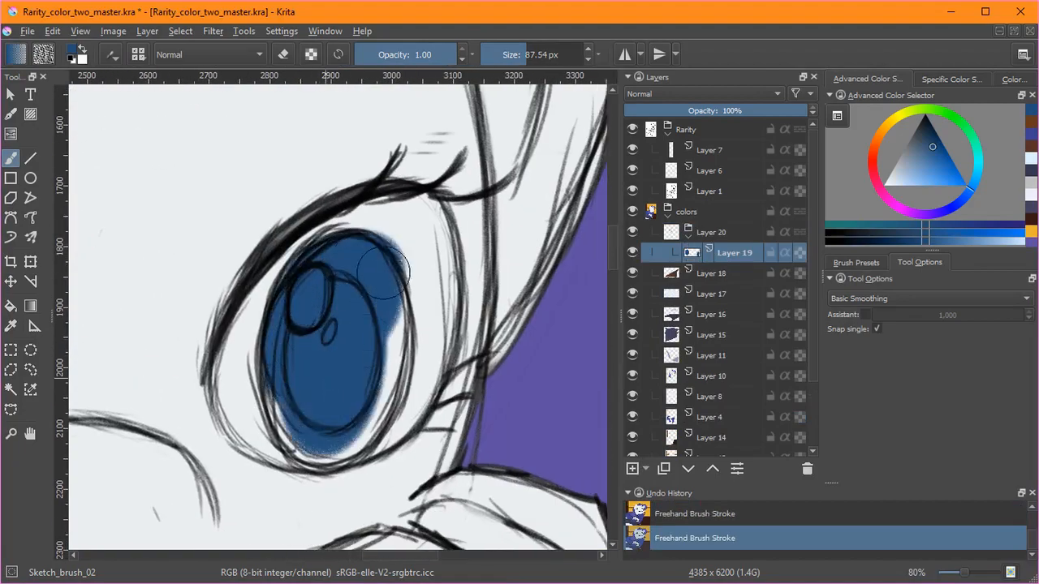
Step: Add a layer above the iris colour layer and select Layer 19 in the colours group
{"action": "left_click", "coordinate": [633, 468]}
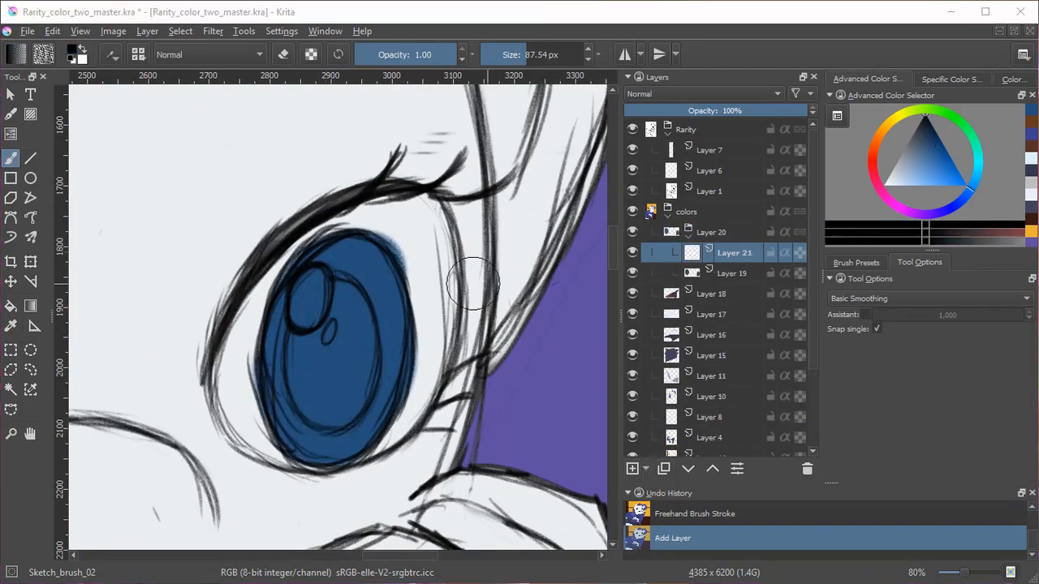
{"action": "left_click", "coordinate": [633, 468]}
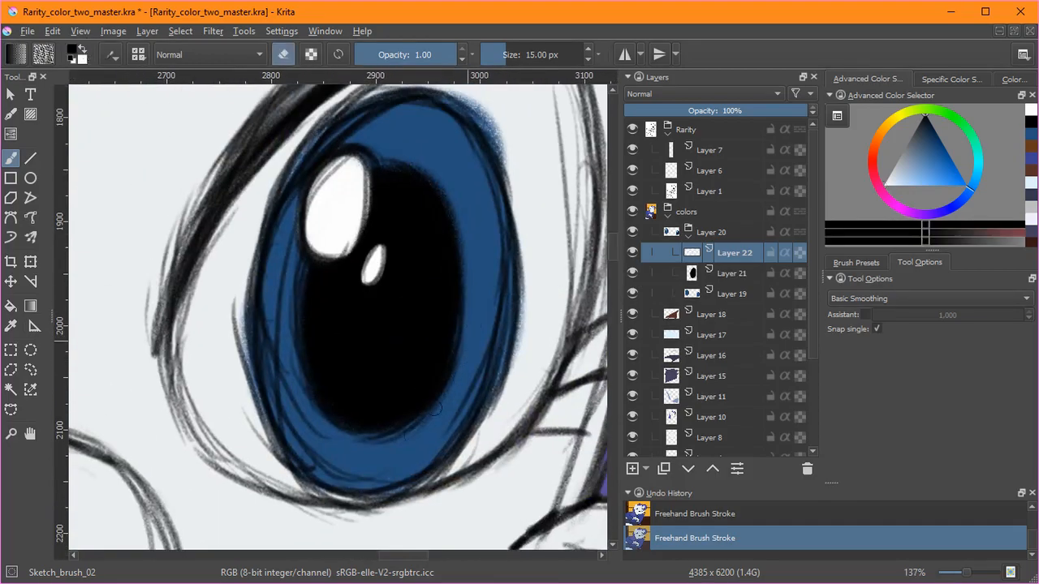
{"action": "left_click", "coordinate": [731, 273]}
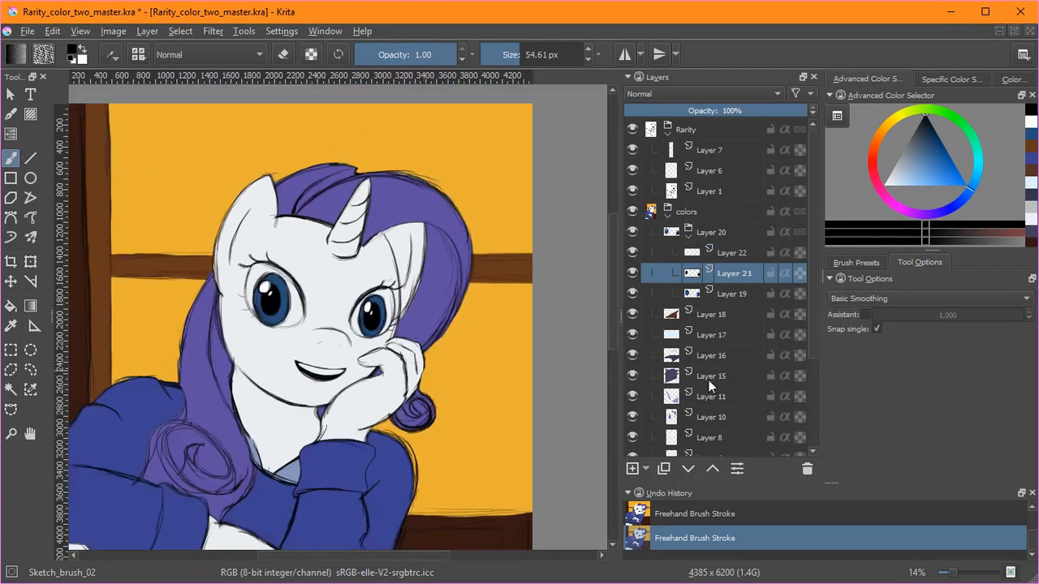
{"action": "left_click", "coordinate": [731, 292]}
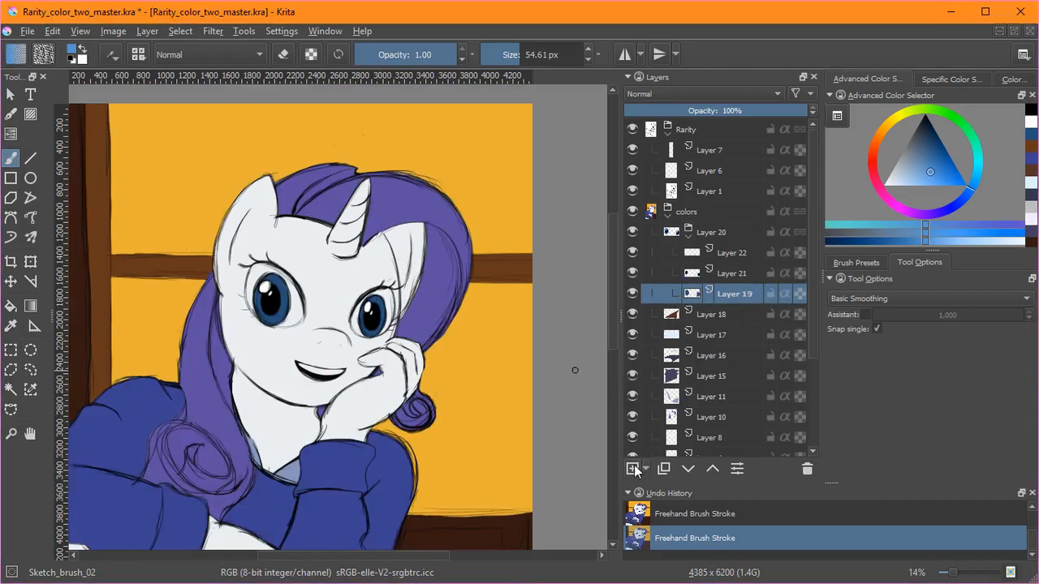
Step: Add a new paint layer to the colours group from the add-layer dropdown and save
{"action": "left_click", "coordinate": [633, 467]}
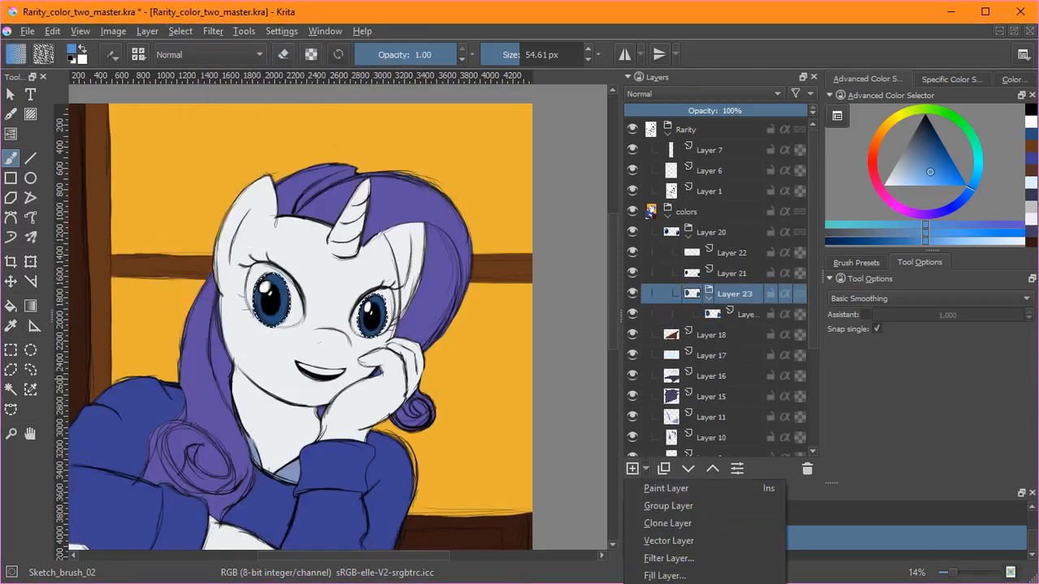
{"action": "left_click", "coordinate": [666, 487]}
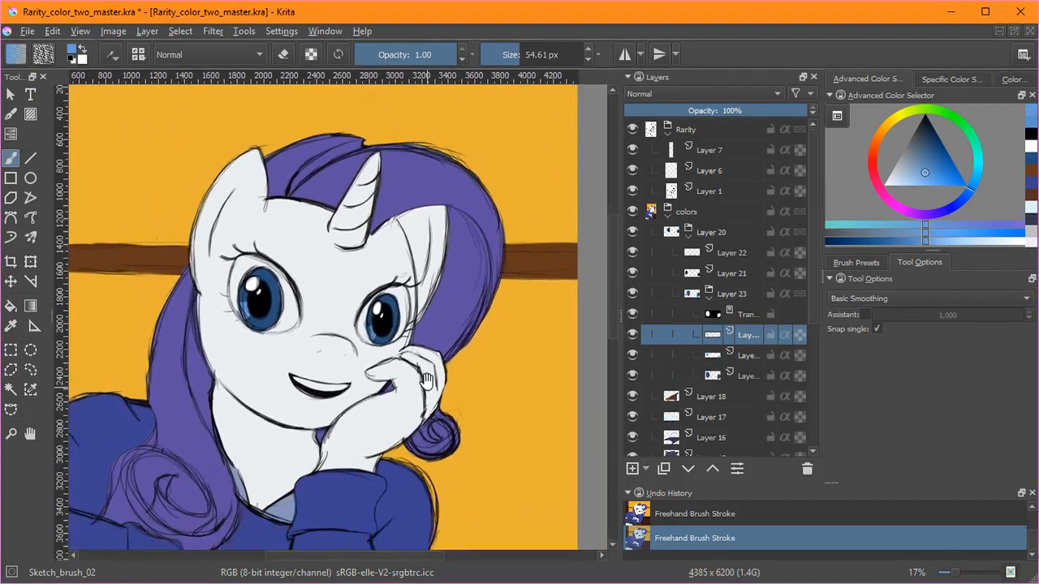
{"action": "scroll", "scroll_direction": "down", "scroll_amount": 3}
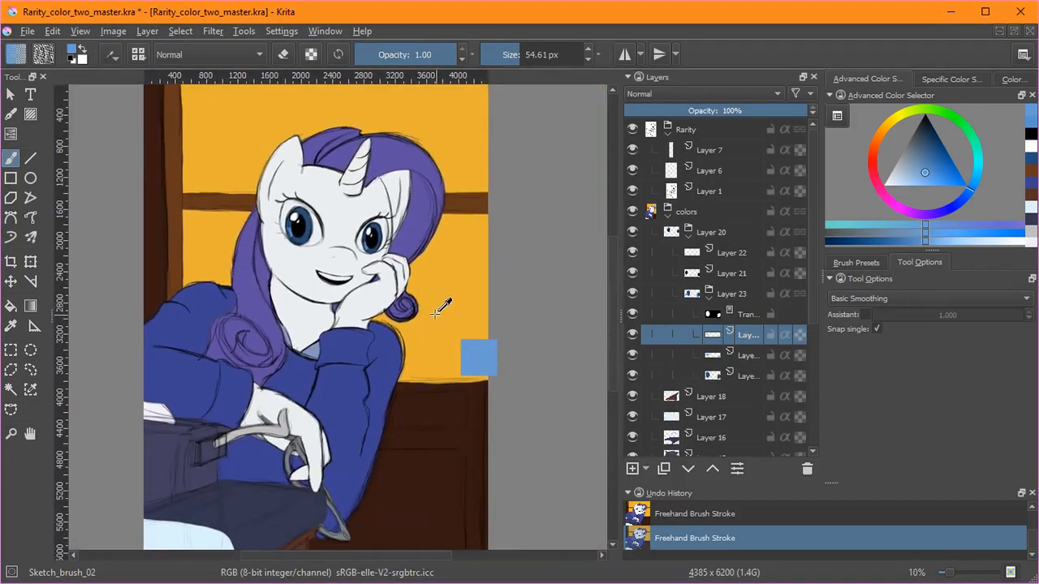
{"action": "key", "text": "ctrl+s"}
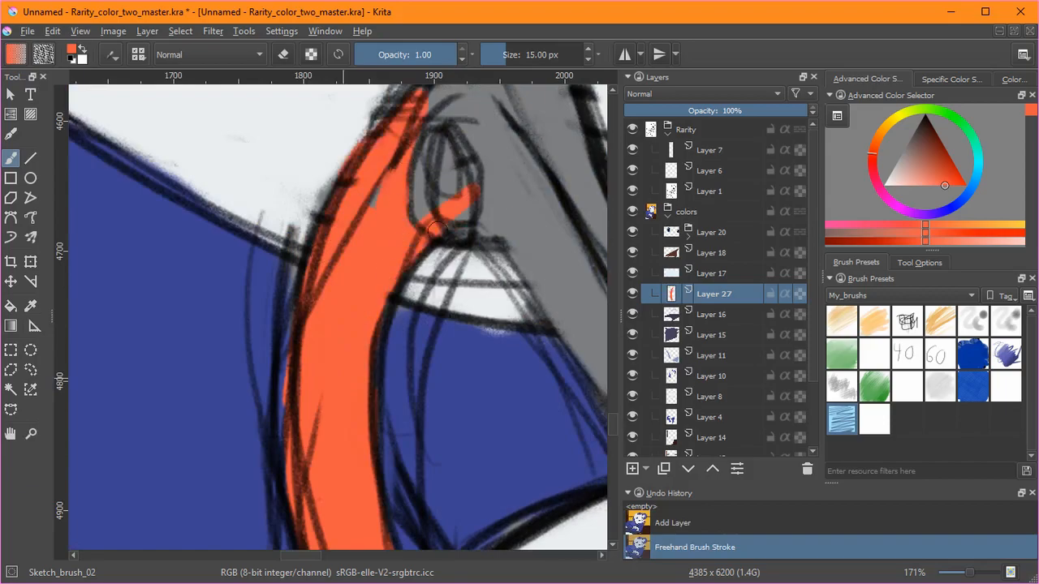
Step: Paint the glasses frames orange with Sketch_brush_02, including the lower curve and tip
{"action": "left_click_drag", "start_coordinate": [439, 230], "coordinate": [560, 425]}
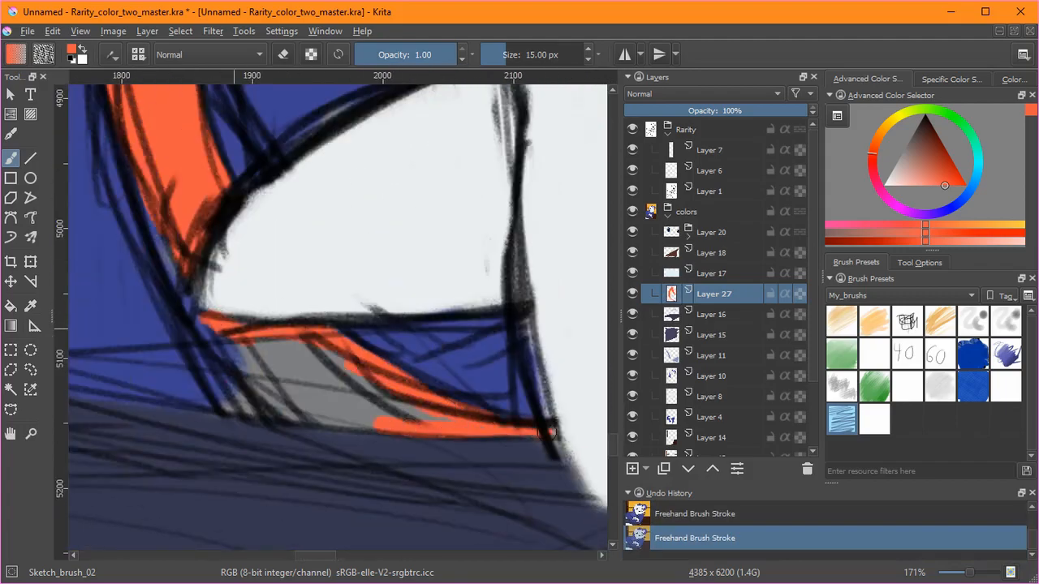
{"action": "scroll", "scroll_direction": "down", "scroll_amount": 3}
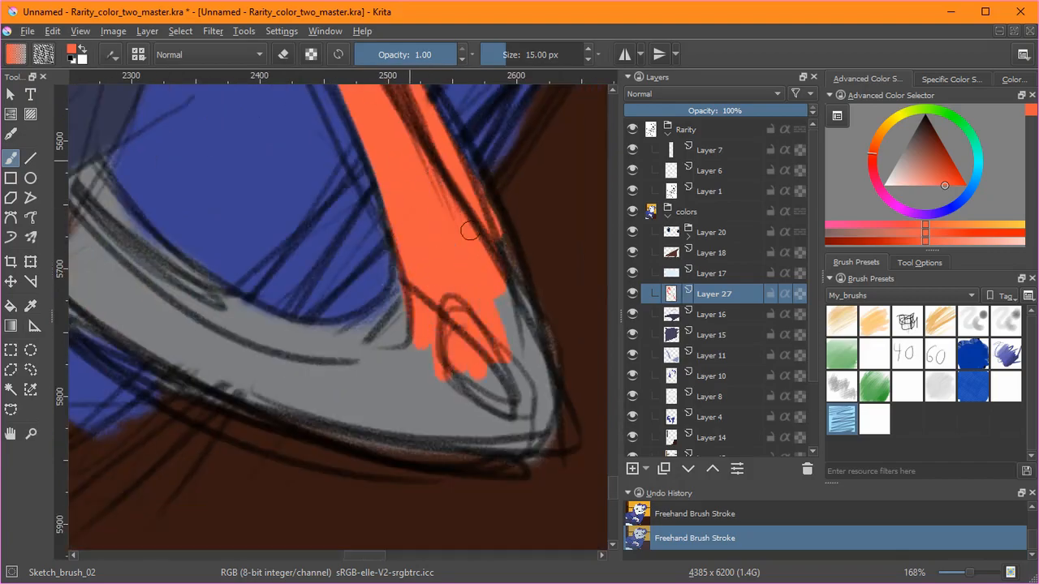
{"action": "left_click_drag", "start_coordinate": [469, 232], "coordinate": [448, 430]}
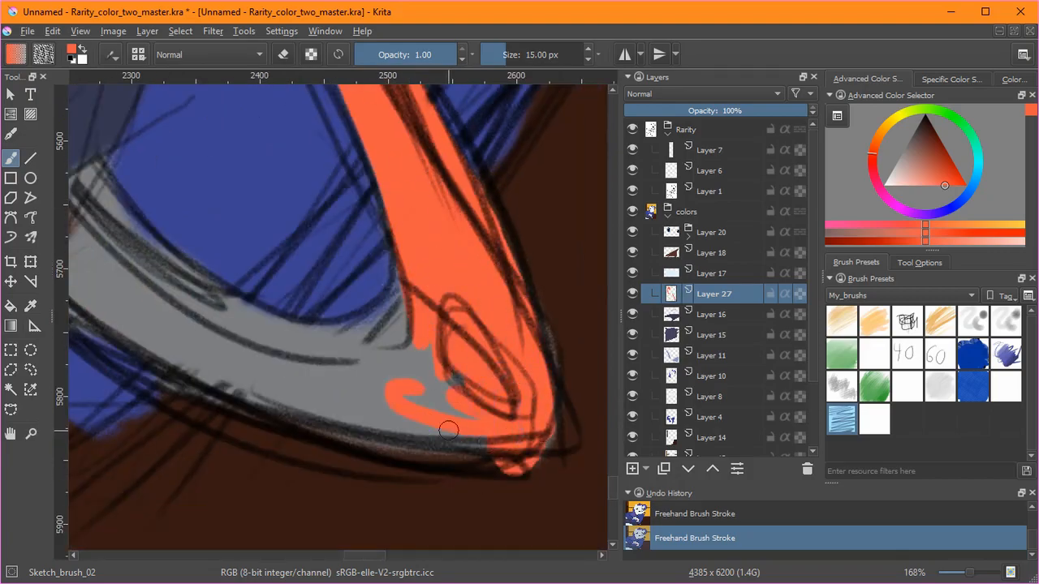
{"action": "left_click_drag", "start_coordinate": [446, 430], "coordinate": [244, 396]}
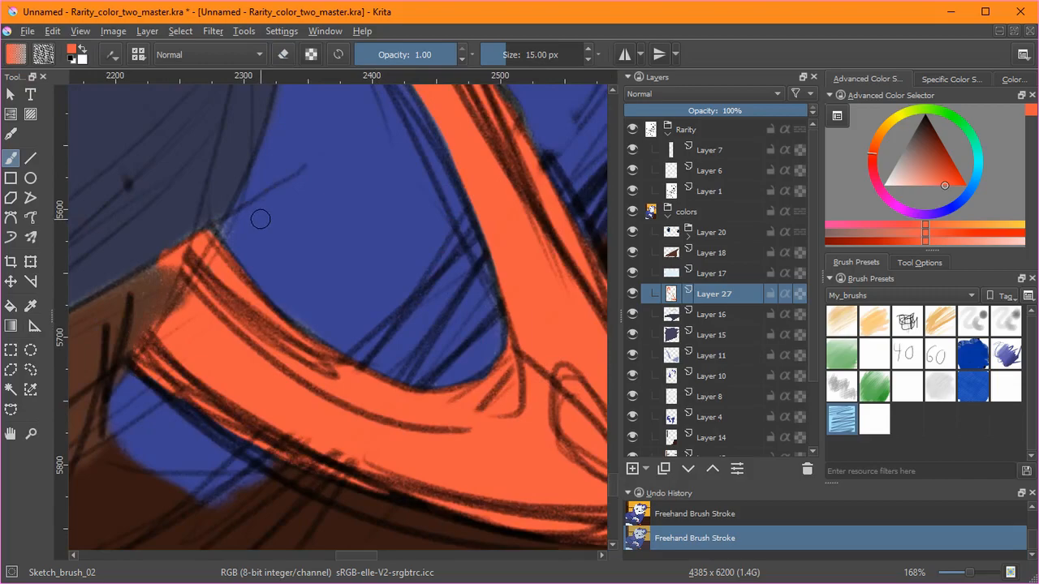
{"action": "mouse_move", "coordinate": [258, 218]}
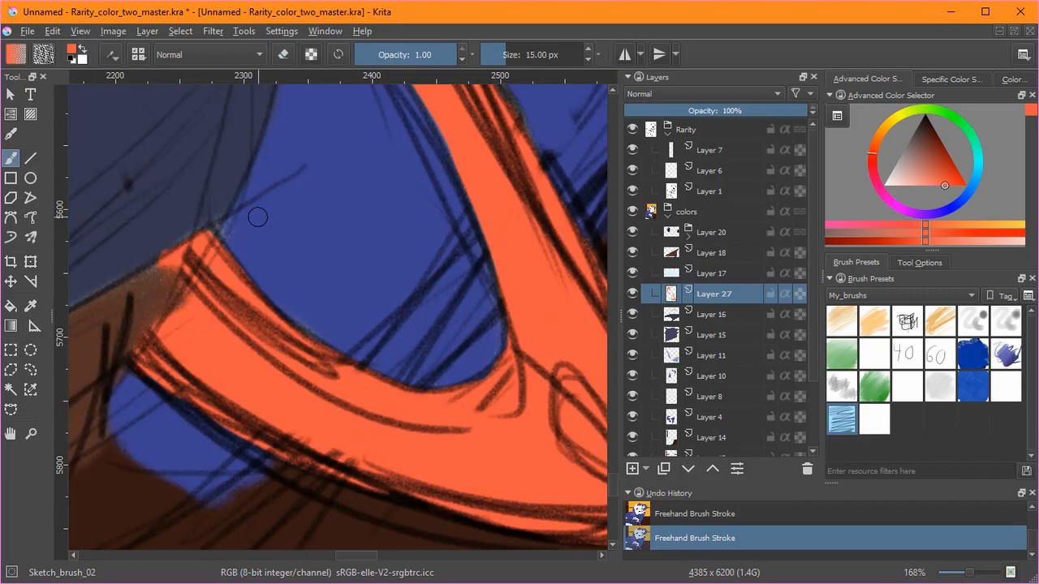
{"action": "mouse_move", "coordinate": [399, 250]}
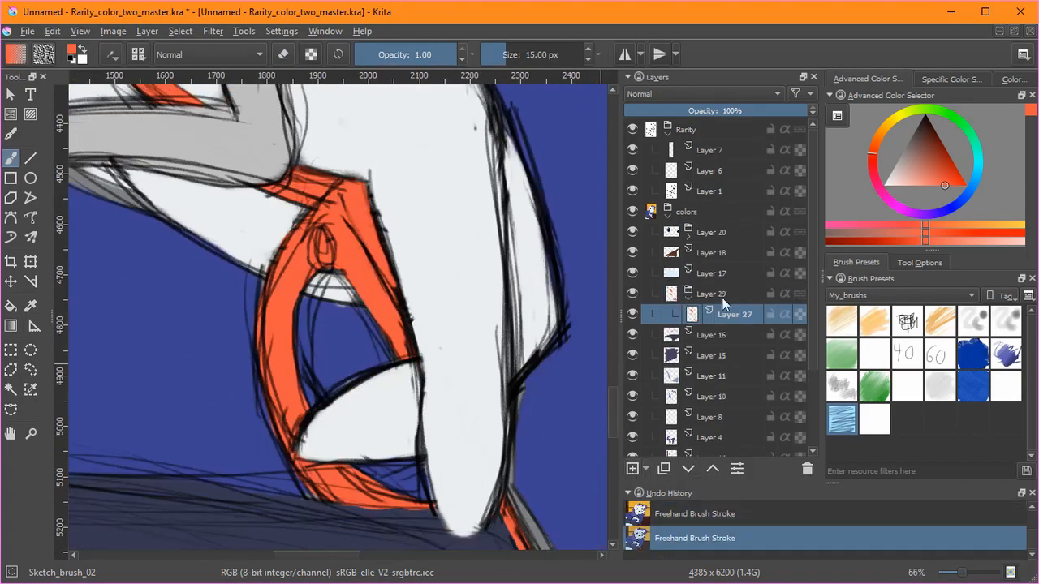
{"action": "left_click", "coordinate": [633, 468]}
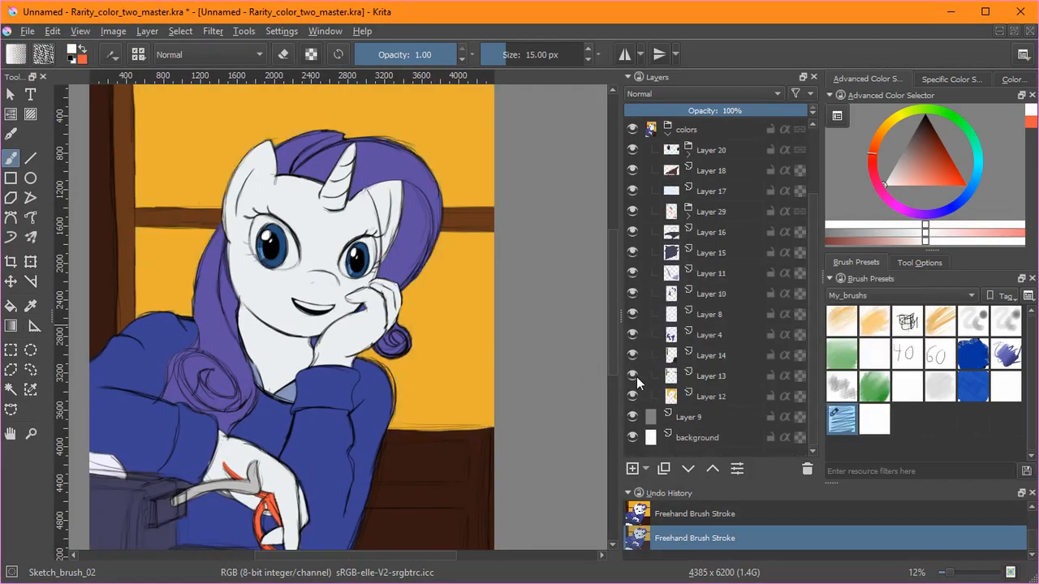
Step: Add a Multiply shading layer, gradient-fill the sweater selection, and mask it with selection and transparency masks
{"action": "left_click", "coordinate": [633, 334]}
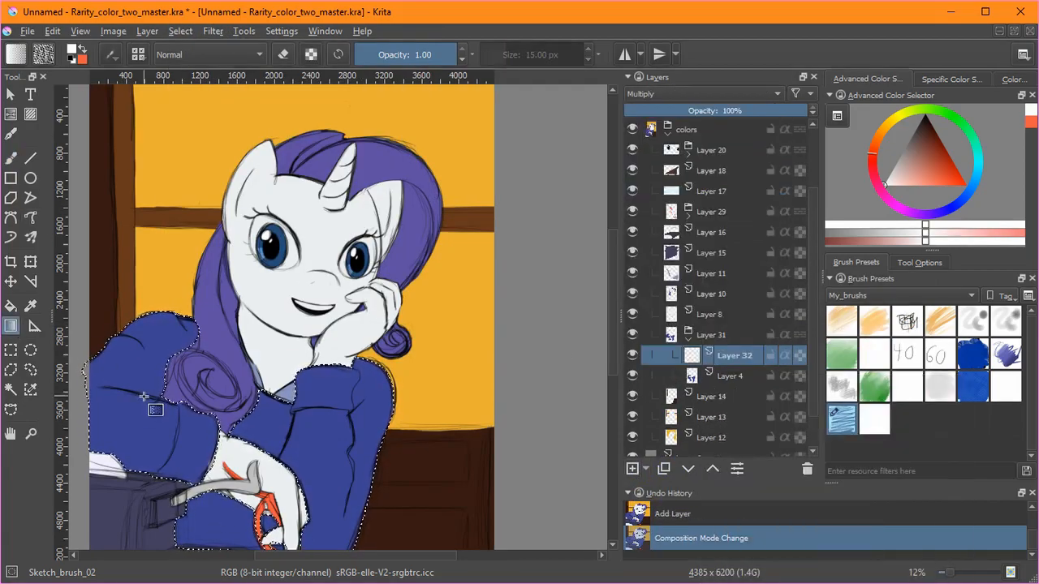
{"action": "left_click_drag", "start_coordinate": [146, 398], "coordinate": [345, 357]}
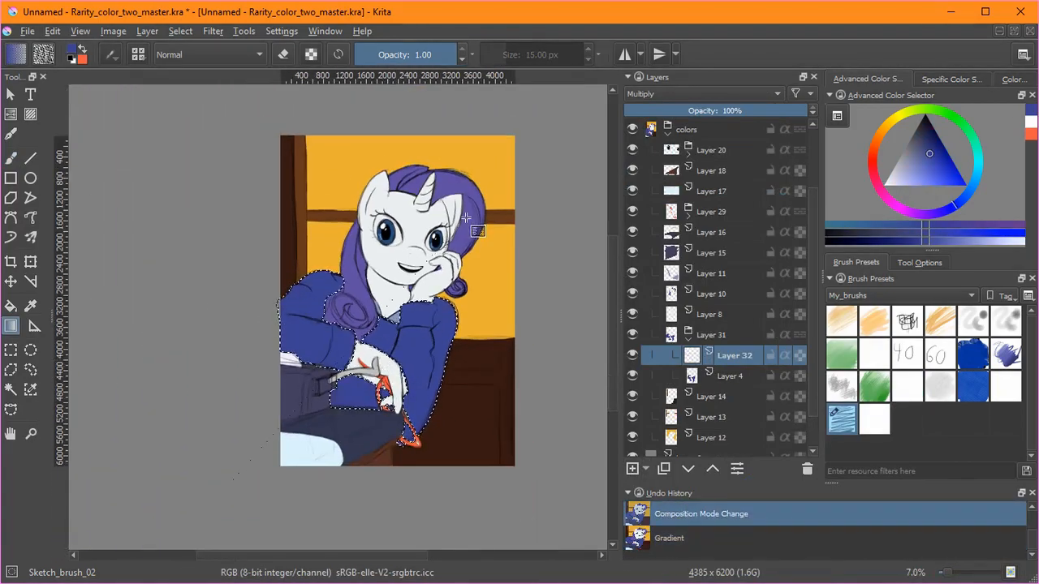
{"action": "left_click", "coordinate": [633, 467]}
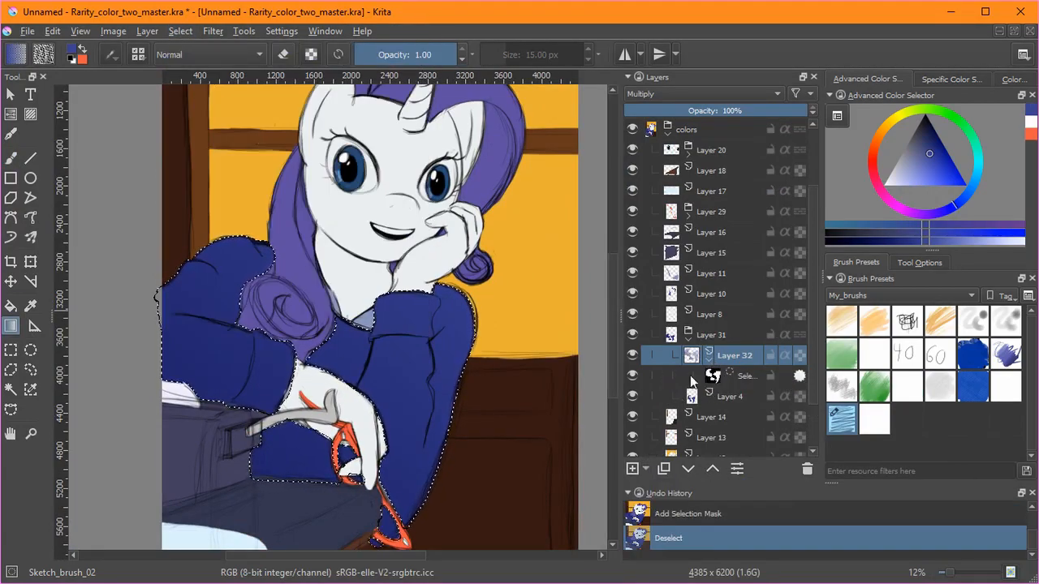
{"action": "left_click", "coordinate": [730, 376]}
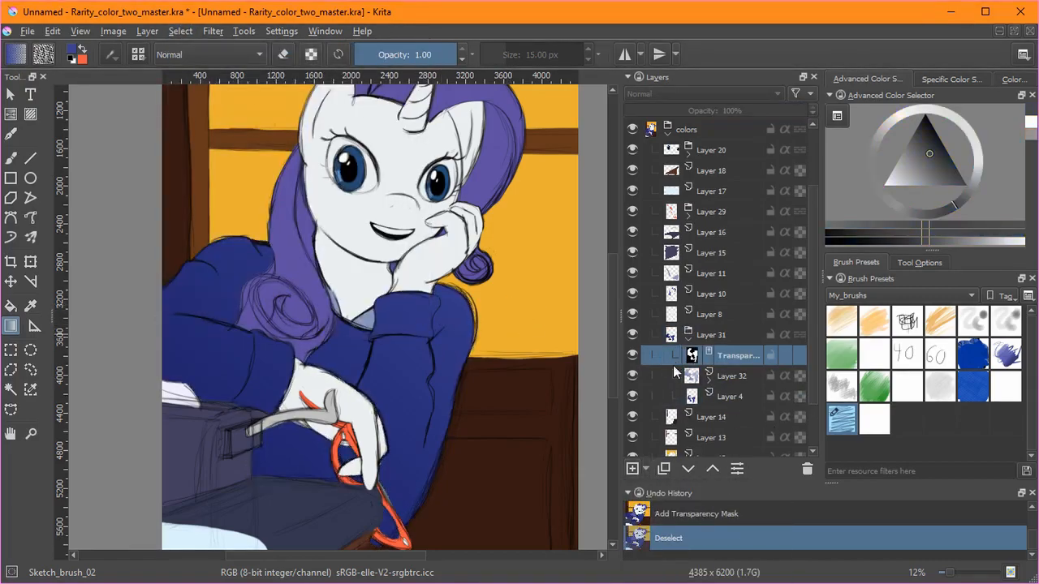
{"action": "left_click", "coordinate": [633, 467]}
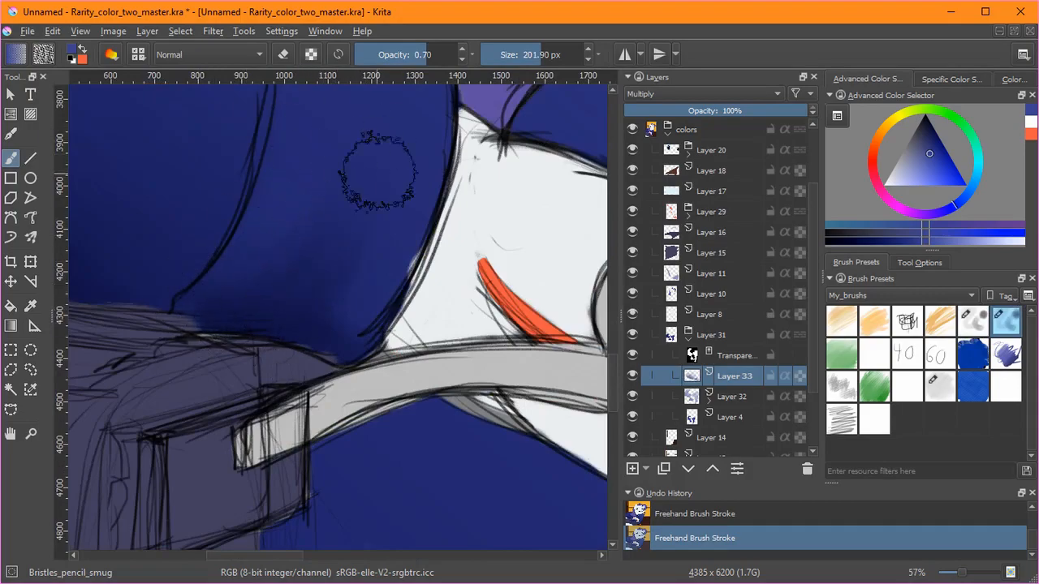
Step: Shade dark blue sweater folds beside the hoof and near the glasses, then reach the Select menu
{"action": "left_click_drag", "start_coordinate": [376, 171], "coordinate": [187, 317]}
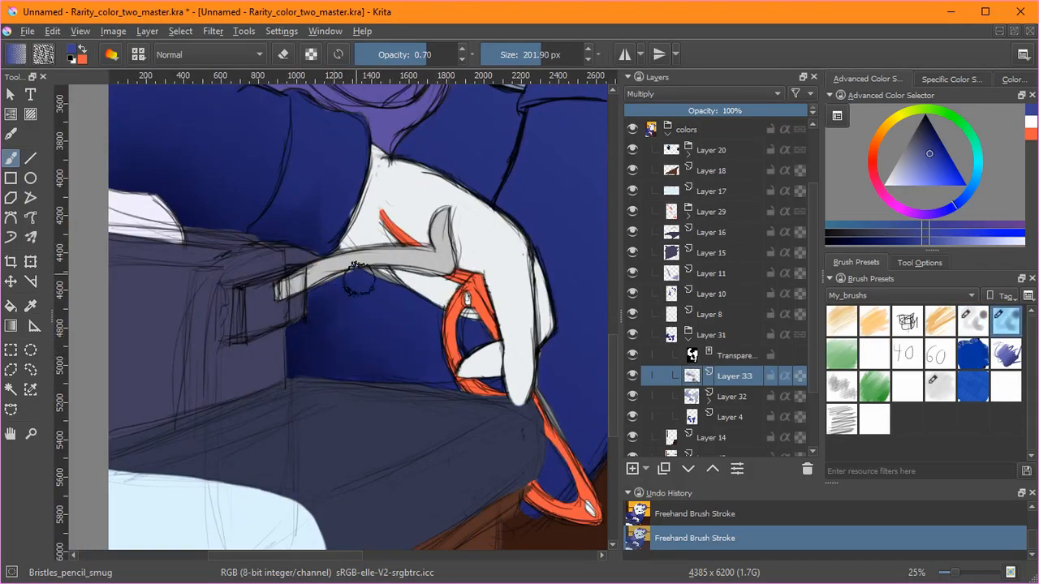
{"action": "left_click_drag", "start_coordinate": [360, 276], "coordinate": [344, 340]}
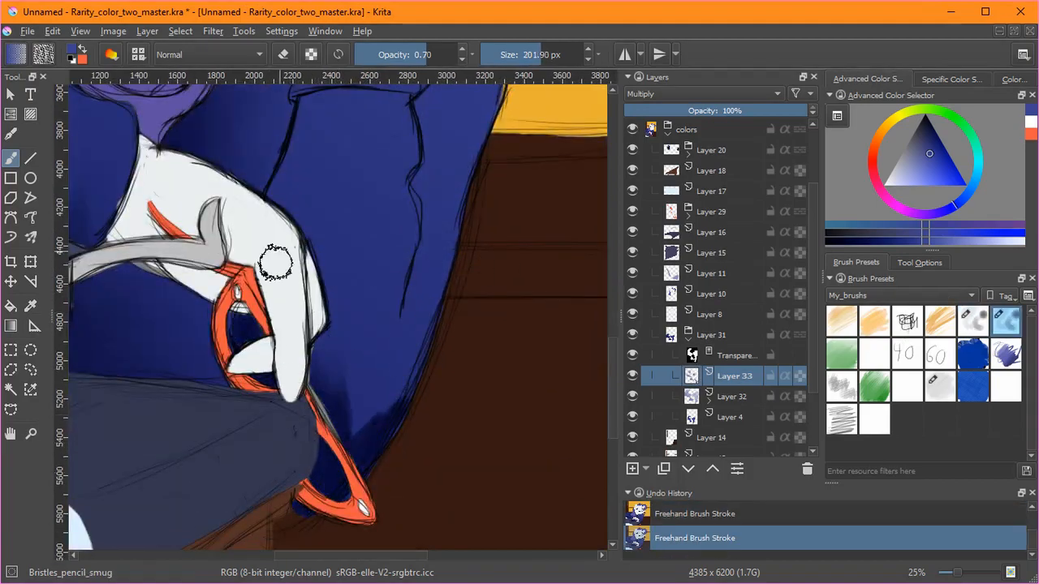
{"action": "left_click_drag", "start_coordinate": [276, 263], "coordinate": [305, 360]}
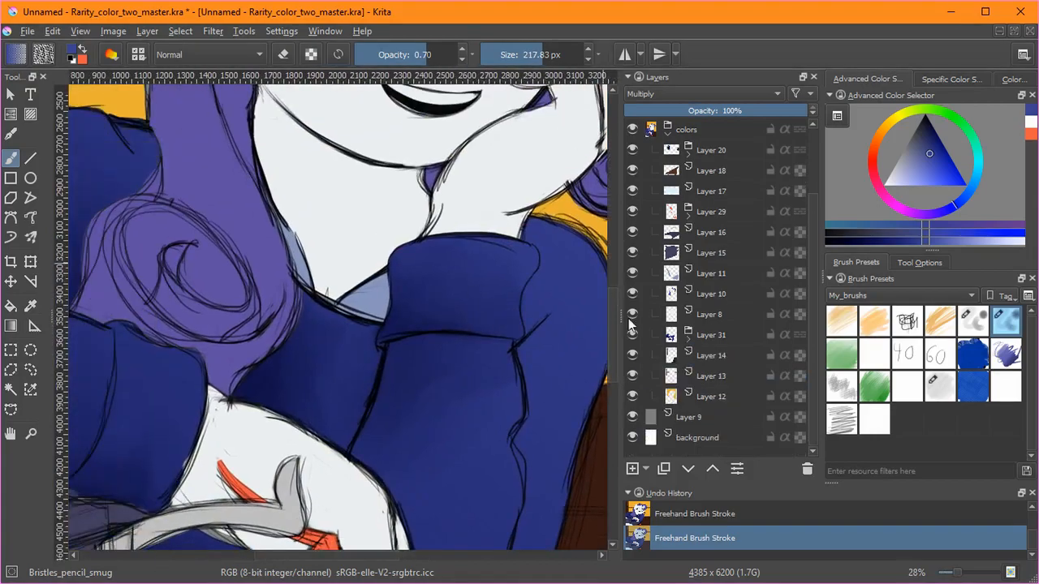
{"action": "left_click", "coordinate": [180, 31]}
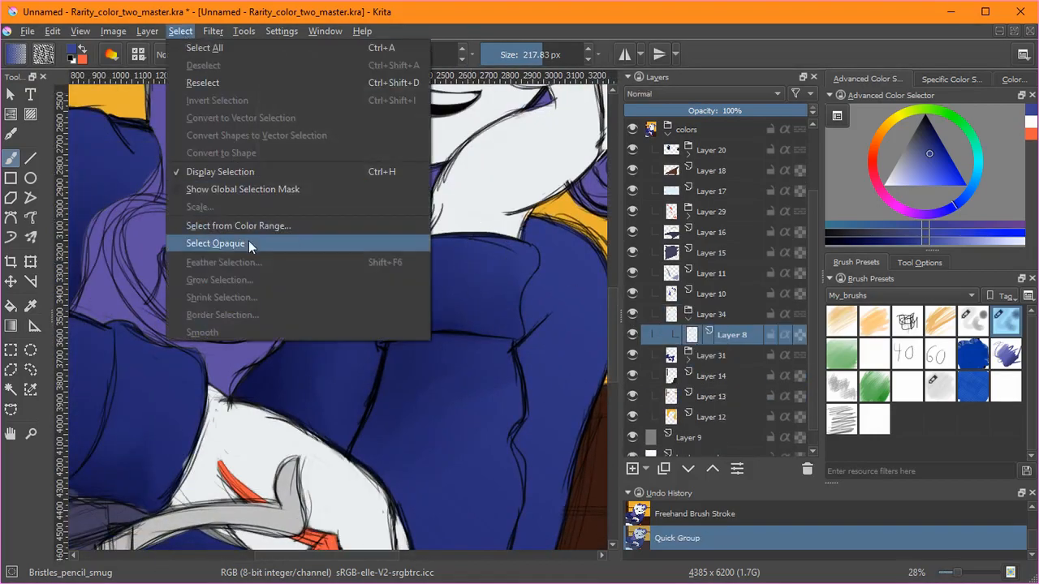
Step: Select the opaque pixels of the colour layer to build a figure-shaped mask
{"action": "left_click", "coordinate": [214, 243]}
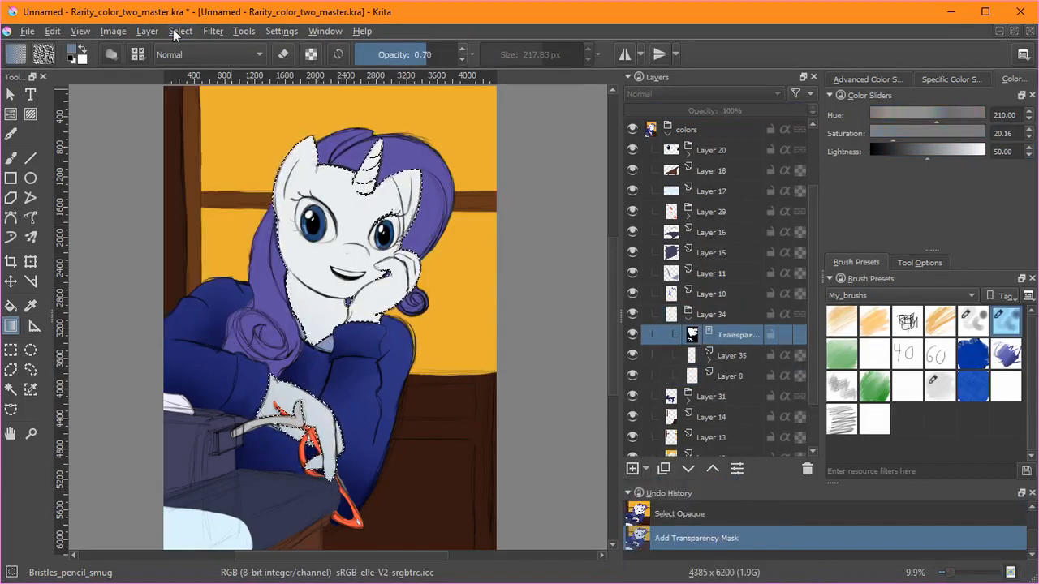
Step: Paint soft grey Multiply shading on Rarity's face and hoof and group the shading layers
{"action": "left_click", "coordinate": [633, 467]}
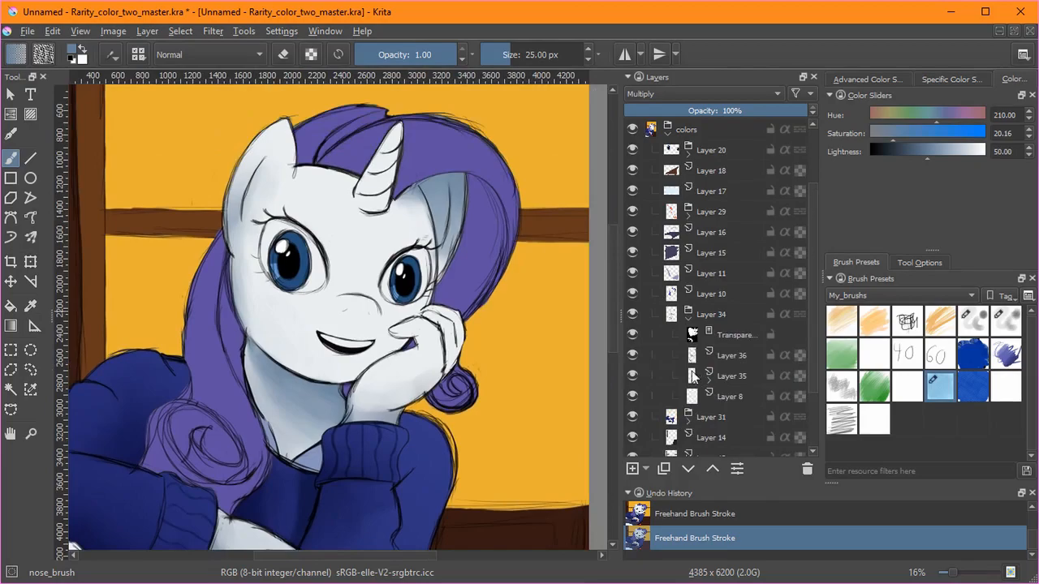
{"action": "left_click", "coordinate": [730, 355]}
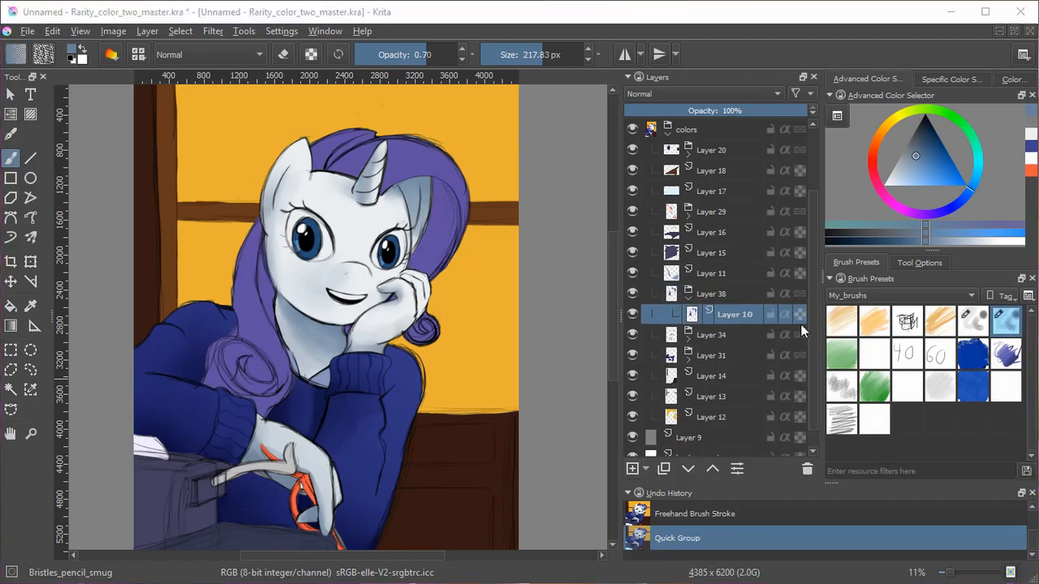
Step: Dismiss the blending mode list and add a new layer for mane highlights
{"action": "left_click", "coordinate": [634, 467]}
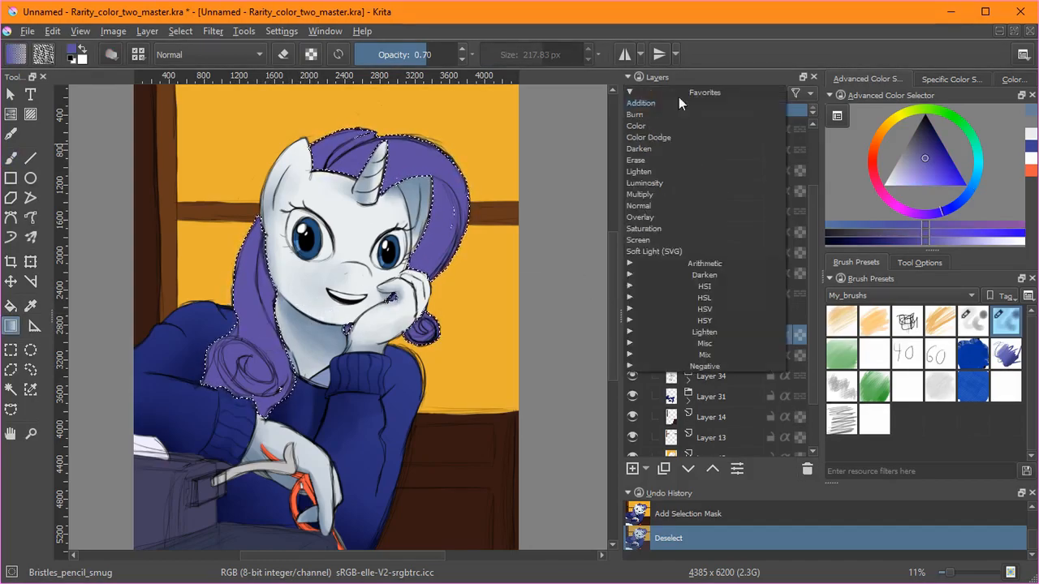
{"action": "left_click", "coordinate": [179, 31]}
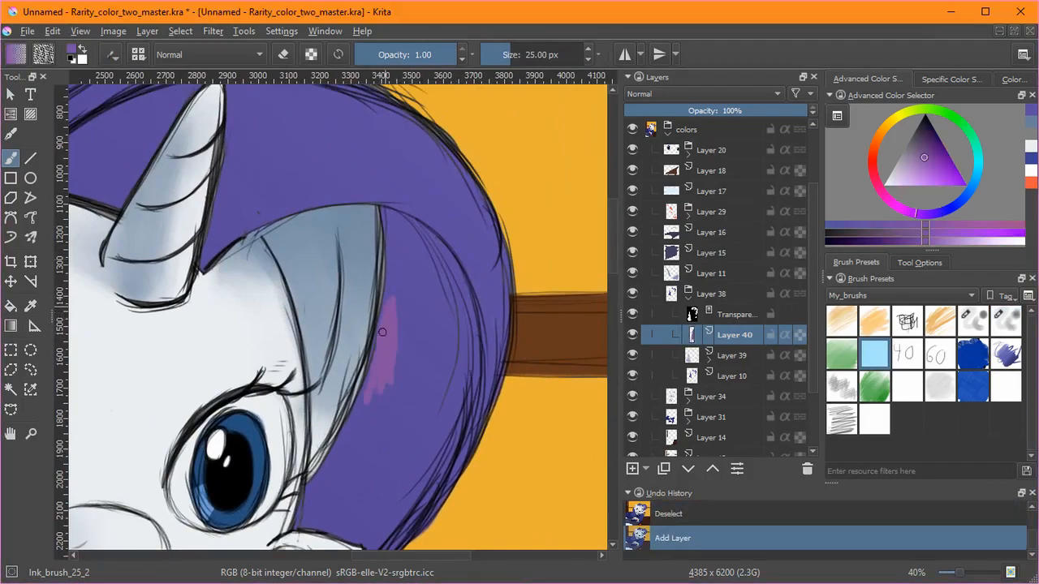
Step: Paint lavender highlight streaks down the mane and onto the curl by the cheek
{"action": "left_click_drag", "start_coordinate": [383, 331], "coordinate": [415, 234]}
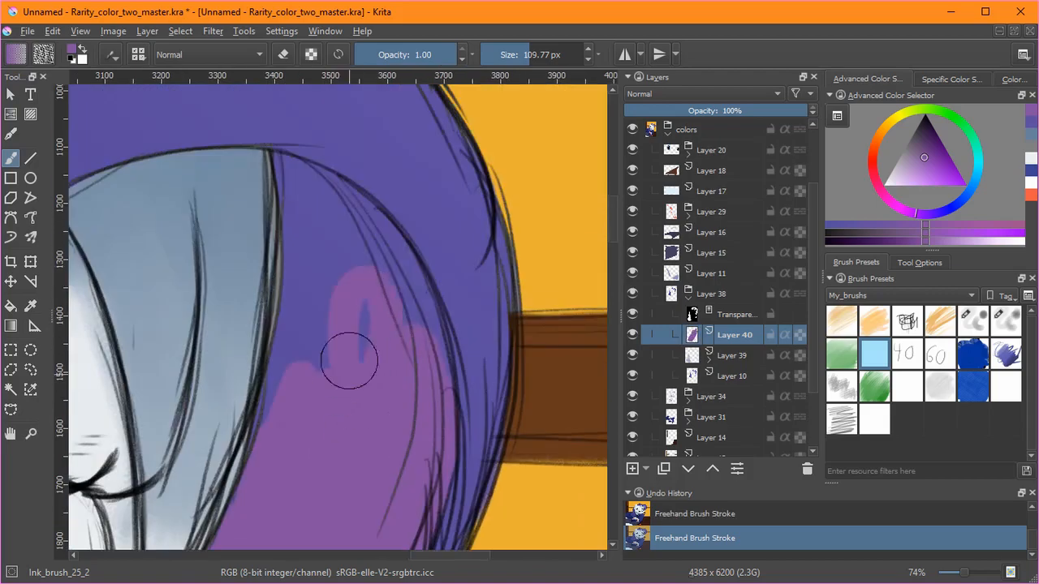
{"action": "left_click_drag", "start_coordinate": [349, 361], "coordinate": [360, 220]}
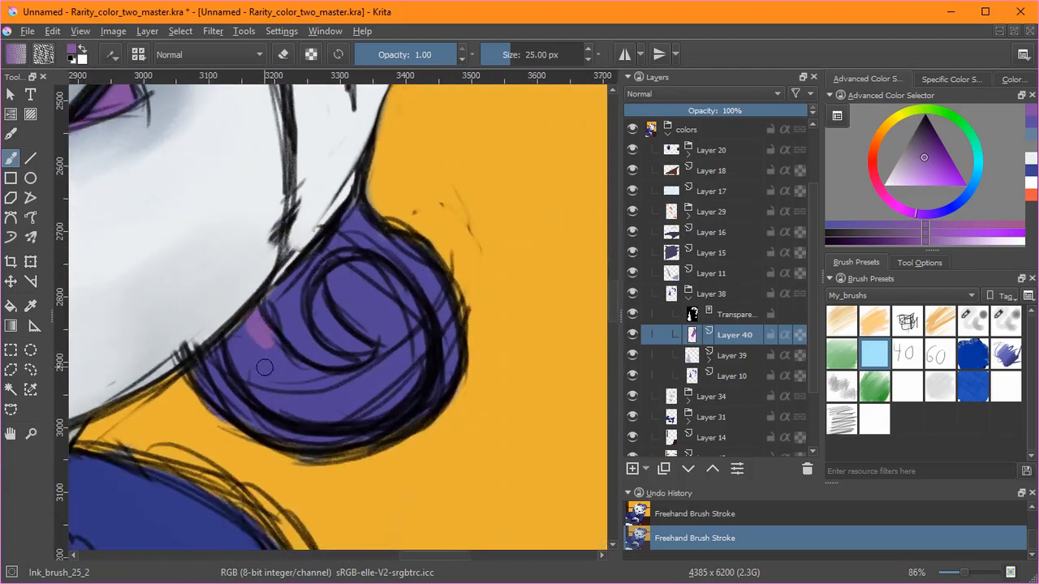
{"action": "left_click_drag", "start_coordinate": [265, 367], "coordinate": [354, 414]}
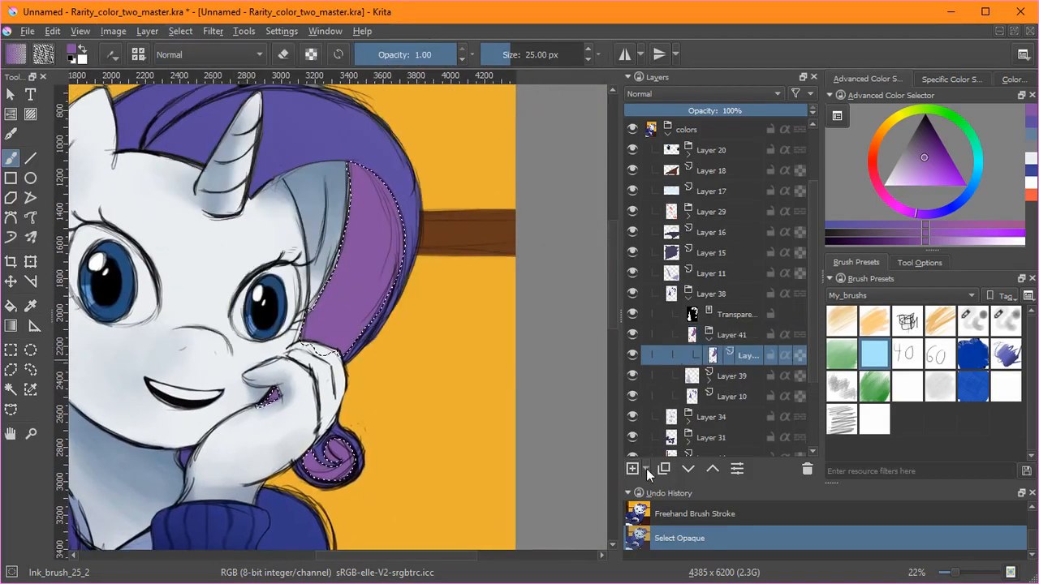
Step: Clip the highlights to the mane shape and switch to the ink_brush_25_2 preset for the curl
{"action": "left_click", "coordinate": [633, 468]}
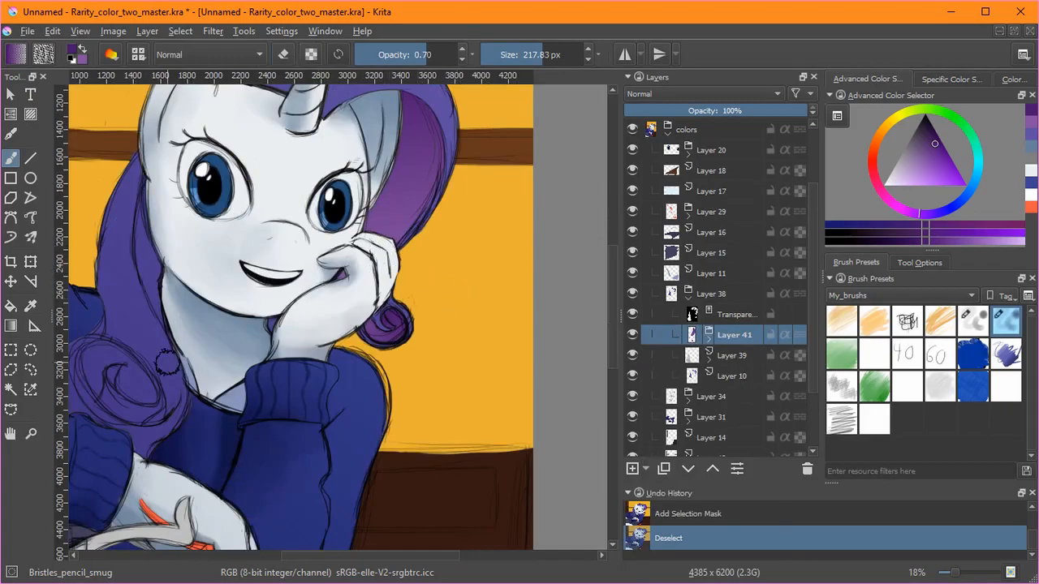
{"action": "left_click", "coordinate": [633, 468]}
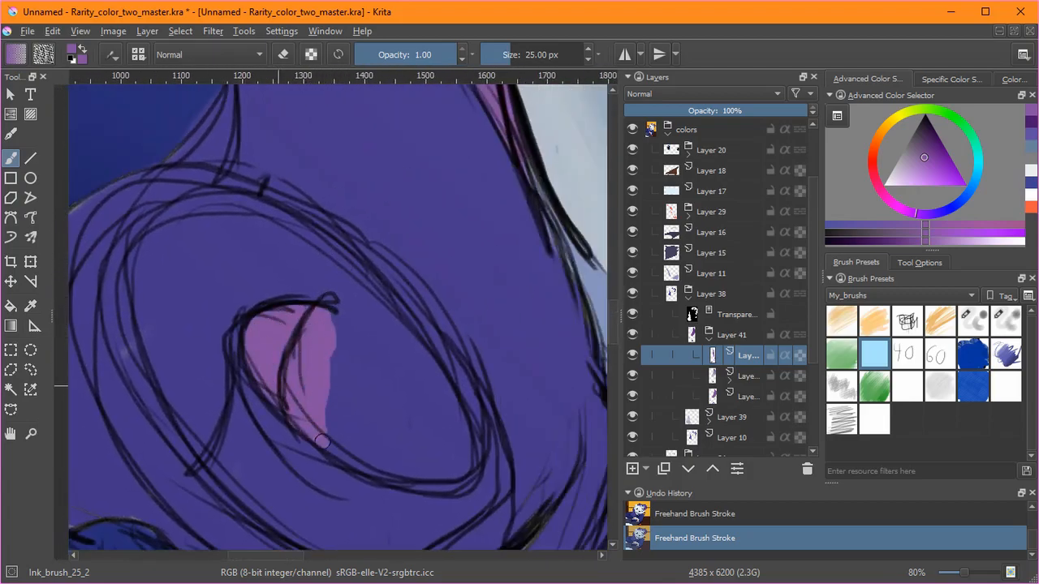
Step: Fill pinkish lavender highlights inside the large curl and along the lower curl strand
{"action": "left_click_drag", "start_coordinate": [325, 442], "coordinate": [445, 445]}
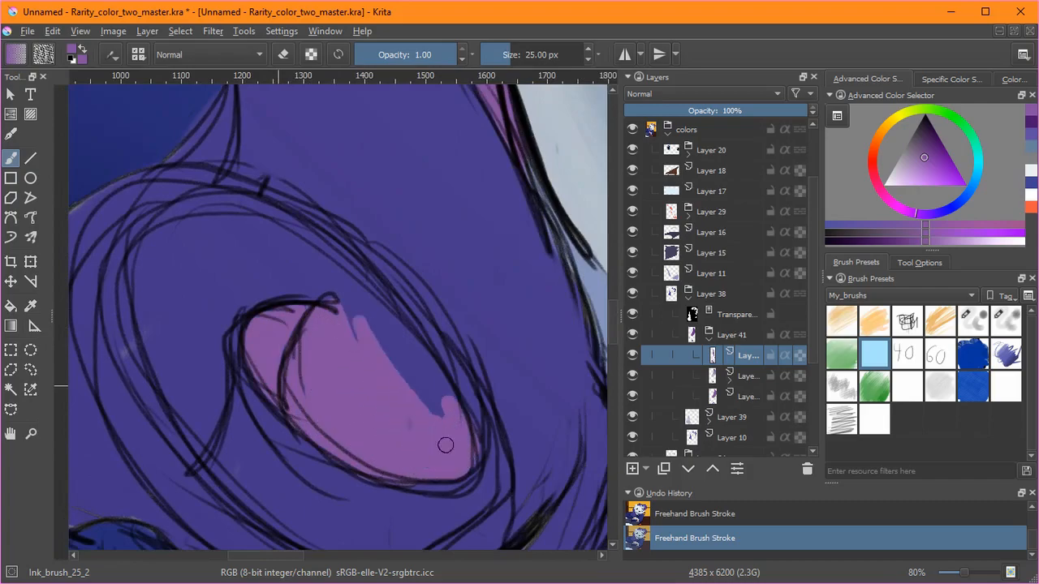
{"action": "left_click_drag", "start_coordinate": [268, 244], "coordinate": [435, 484]}
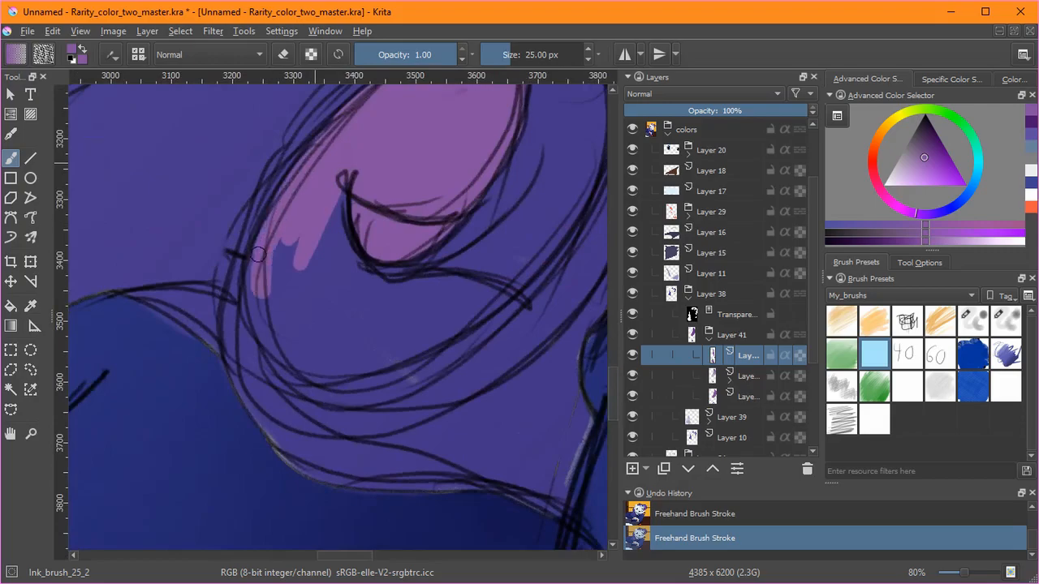
{"action": "left_click_drag", "start_coordinate": [260, 253], "coordinate": [478, 309]}
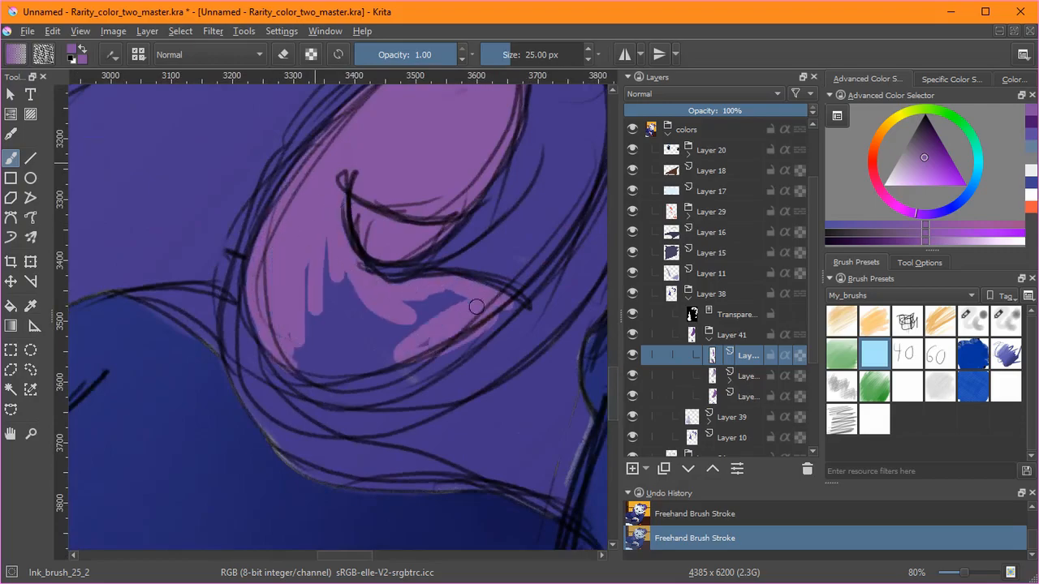
{"action": "left_click_drag", "start_coordinate": [477, 307], "coordinate": [490, 318]}
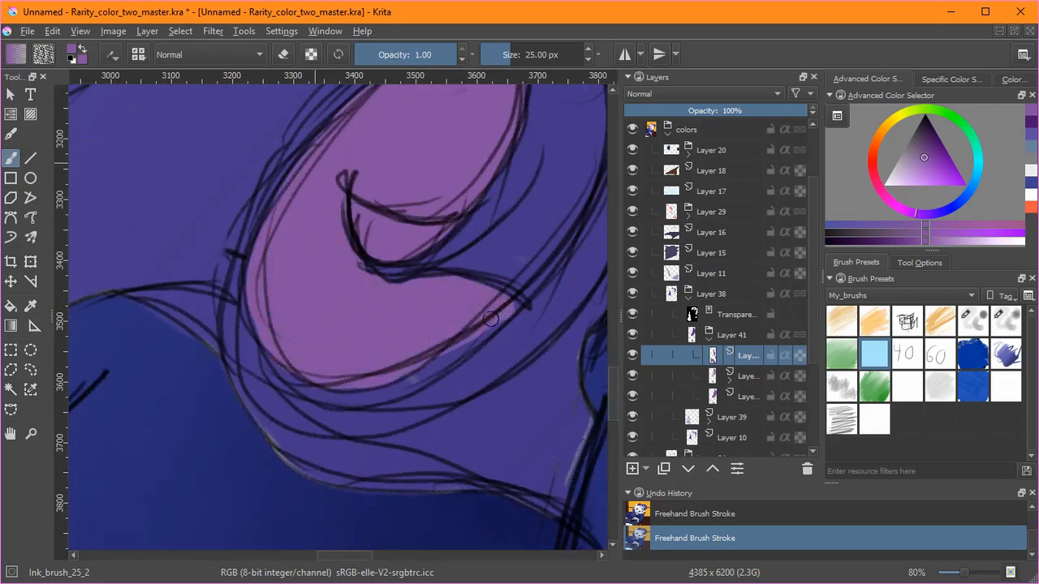
{"action": "left_click_drag", "start_coordinate": [490, 316], "coordinate": [263, 382]}
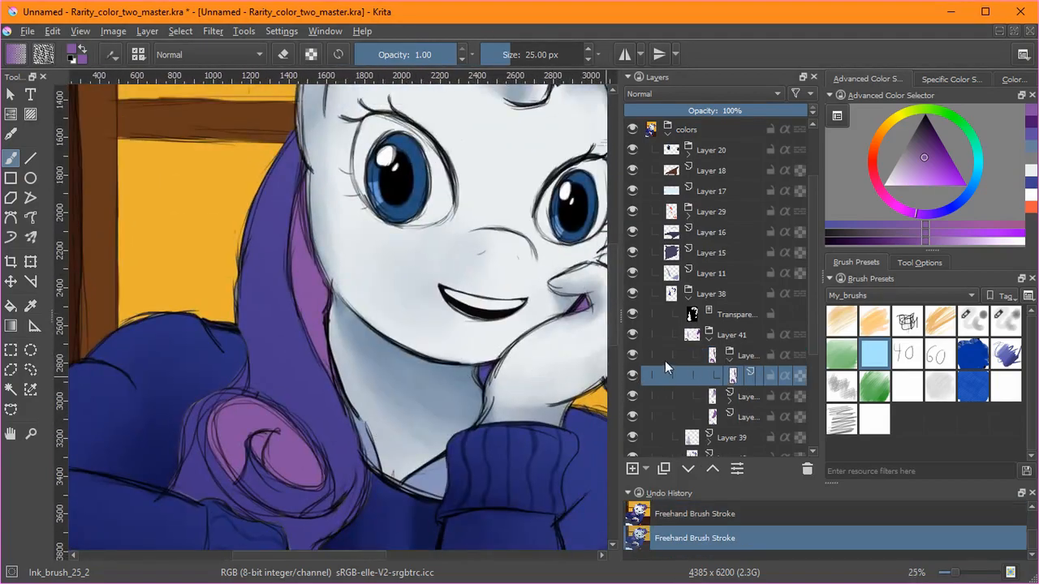
Step: Add lighter tones over the curls and sweater on a Screen layer, then add another layer
{"action": "left_click", "coordinate": [633, 467]}
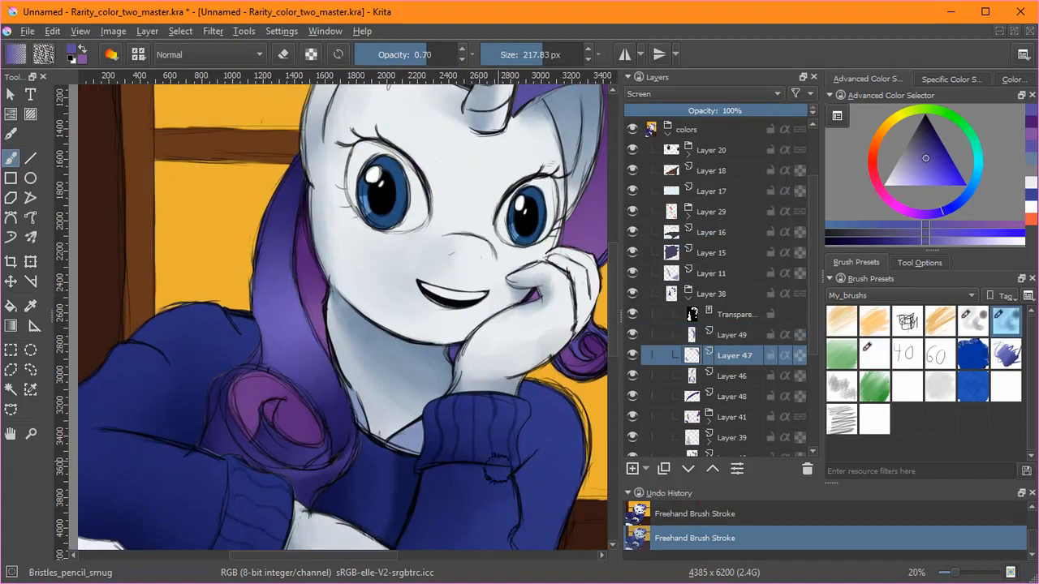
{"action": "left_click", "coordinate": [974, 322]}
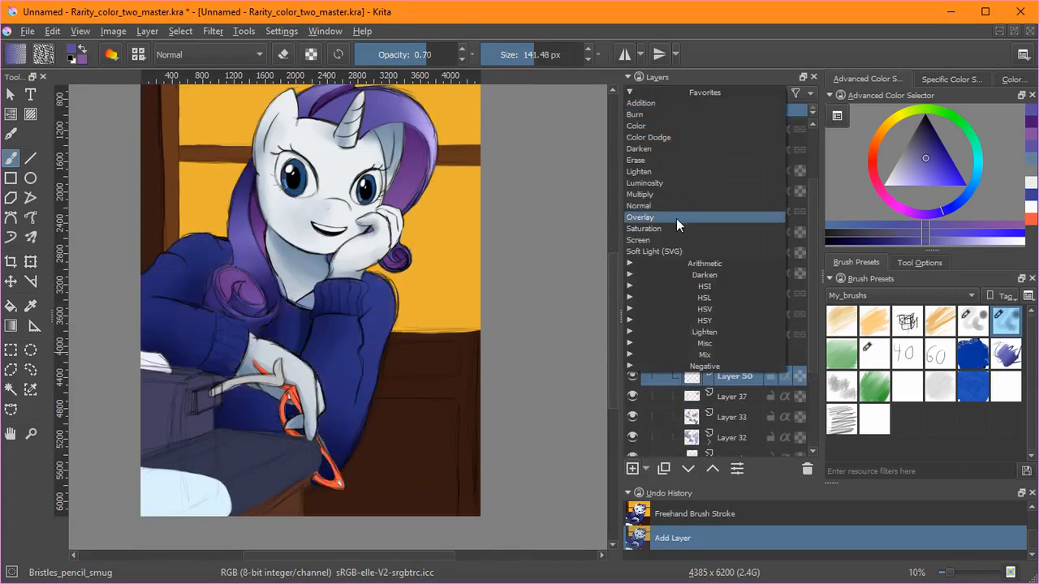
Step: Set the layer to Screen and brush window light down the sweater shoulder and arm
{"action": "left_click", "coordinate": [638, 240]}
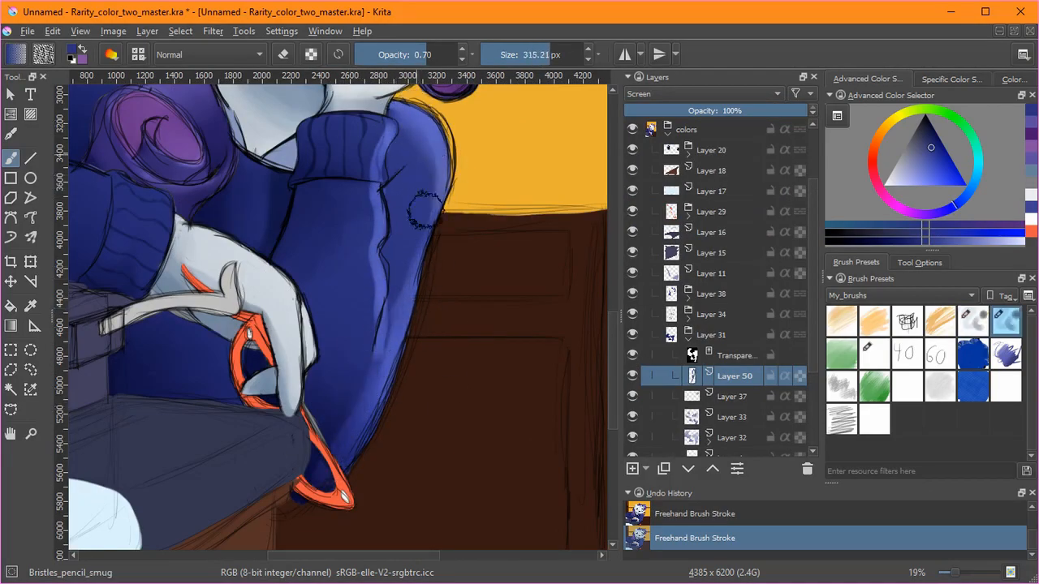
{"action": "left_click_drag", "start_coordinate": [430, 211], "coordinate": [328, 386]}
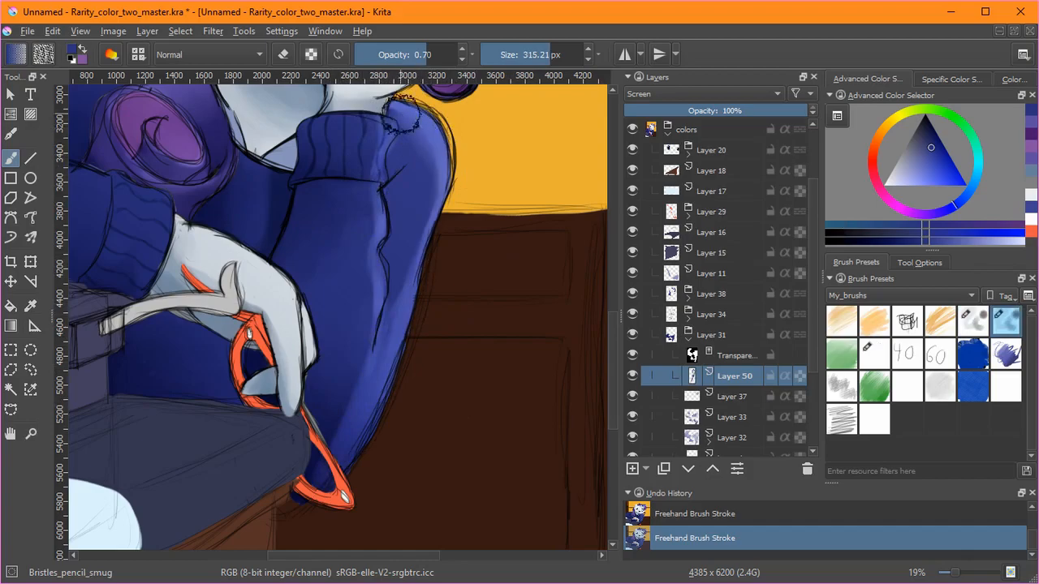
{"action": "left_click_drag", "start_coordinate": [406, 105], "coordinate": [340, 487]}
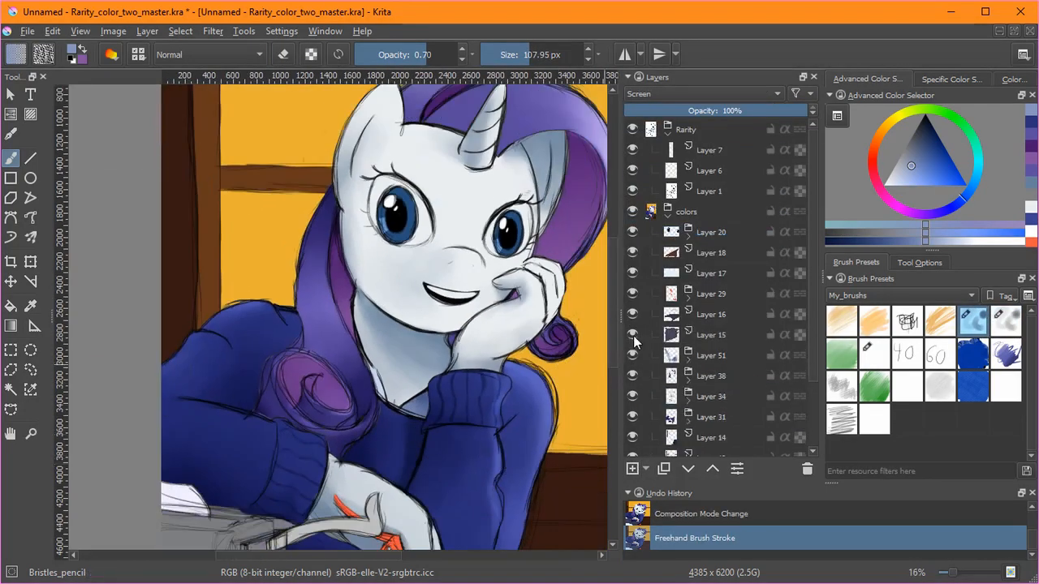
Step: Darken the bench's shadowed side and add a soft highlight across the cushion top
{"action": "left_click", "coordinate": [711, 334]}
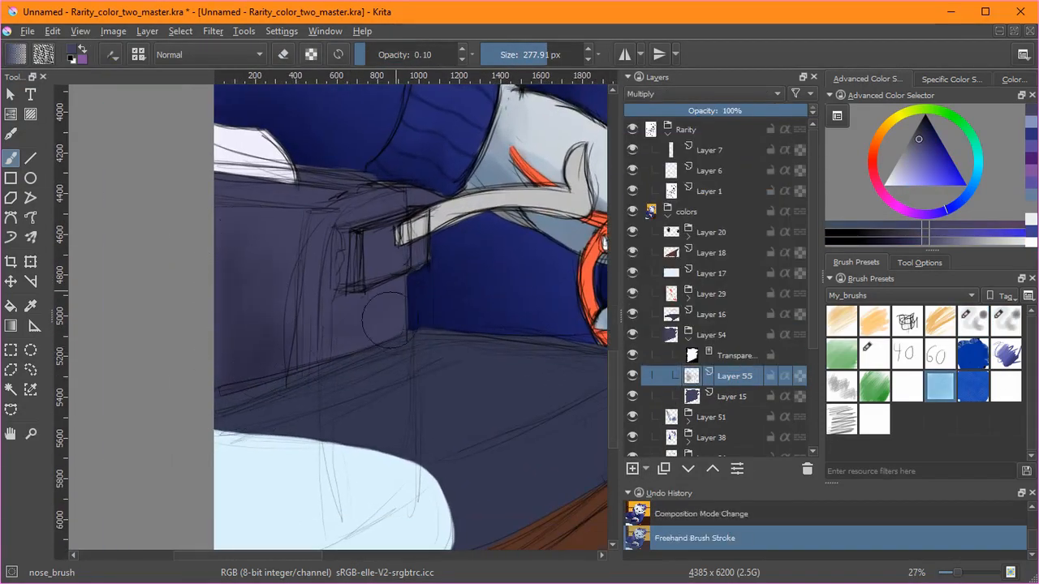
{"action": "left_click_drag", "start_coordinate": [381, 322], "coordinate": [231, 395]}
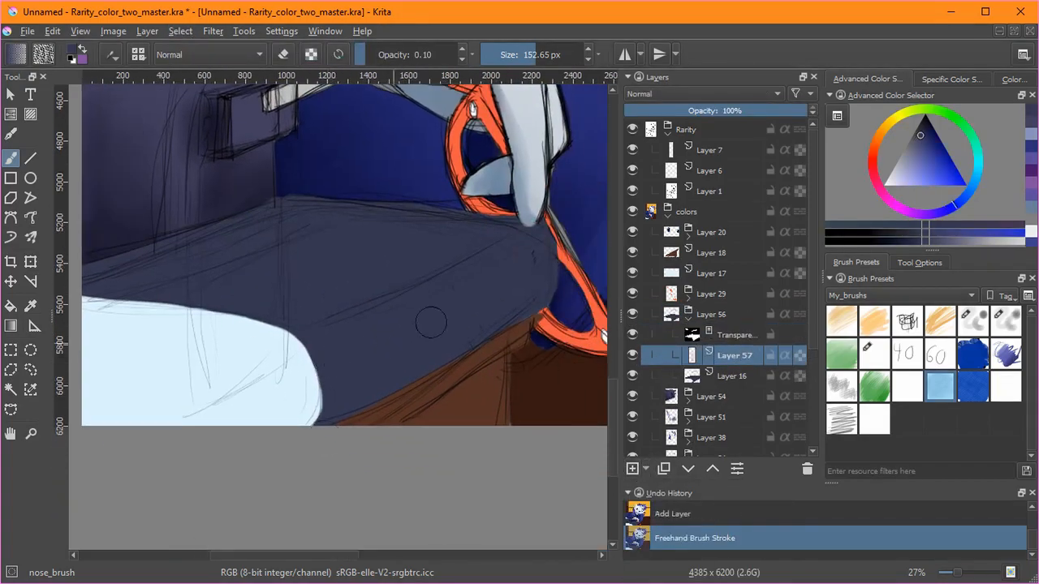
{"action": "left_click_drag", "start_coordinate": [431, 322], "coordinate": [344, 414]}
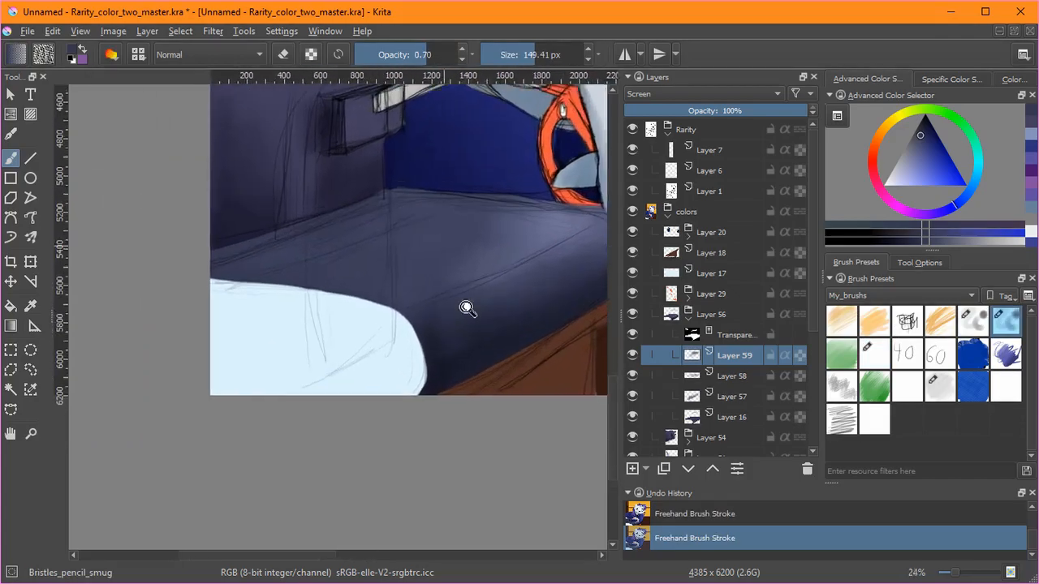
Step: Darken the bag beneath her hoof on Multiply layers, then select the white book's opaque shape
{"action": "left_click", "coordinate": [633, 468]}
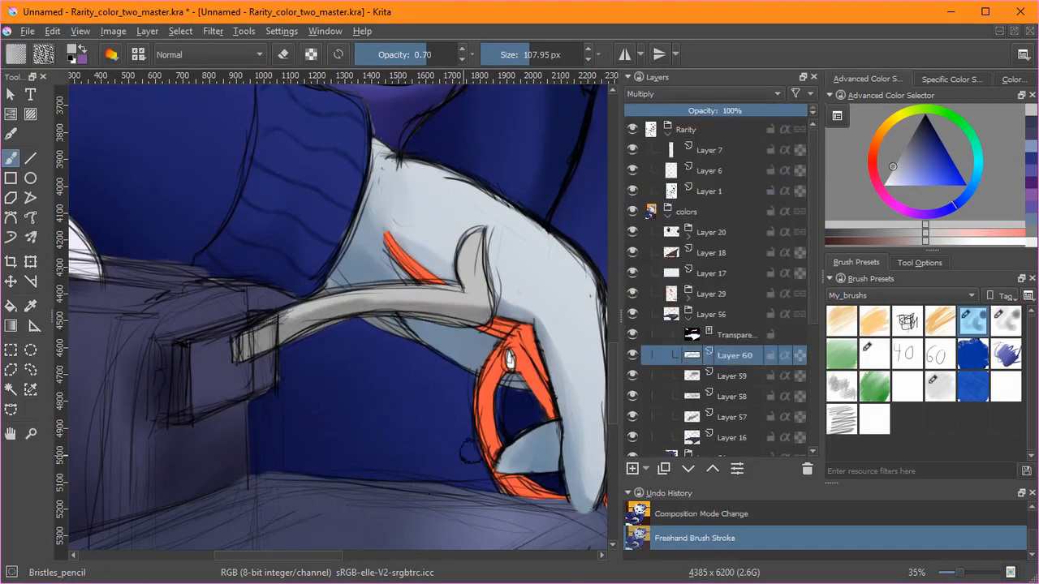
{"action": "left_click_drag", "start_coordinate": [373, 316], "coordinate": [349, 324]}
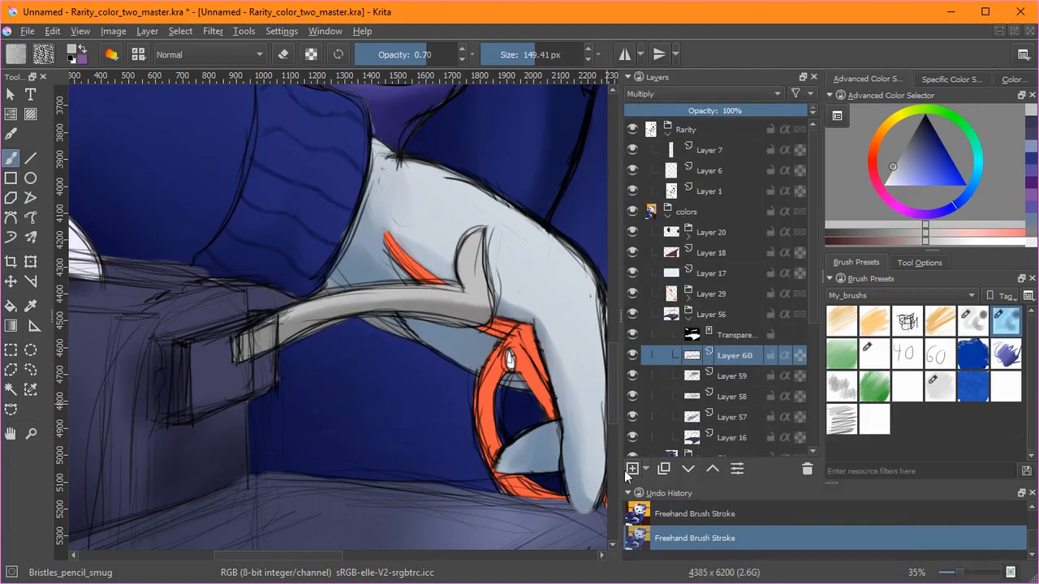
{"action": "left_click", "coordinate": [633, 468]}
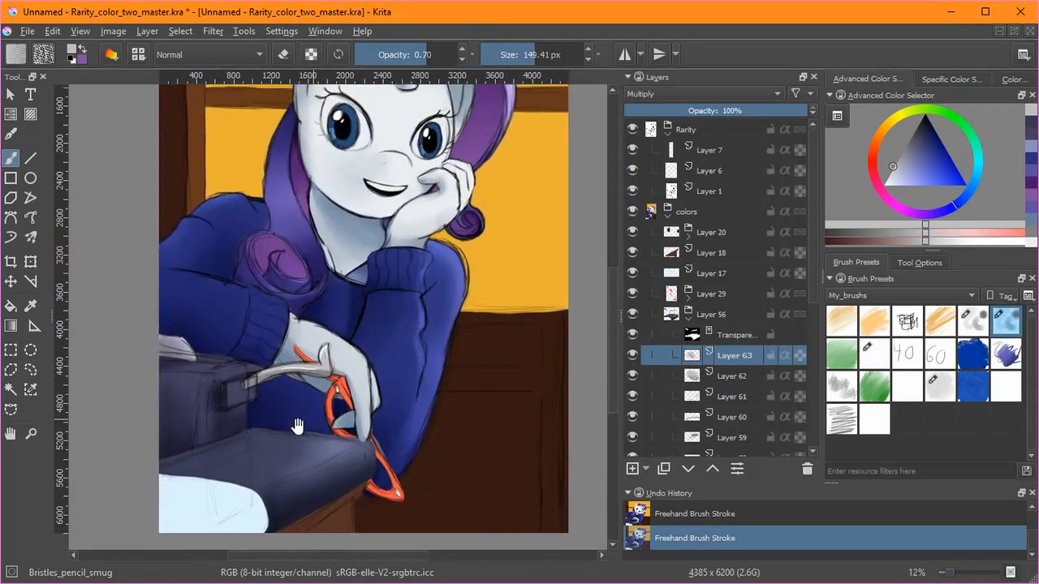
{"action": "left_click", "coordinate": [714, 272]}
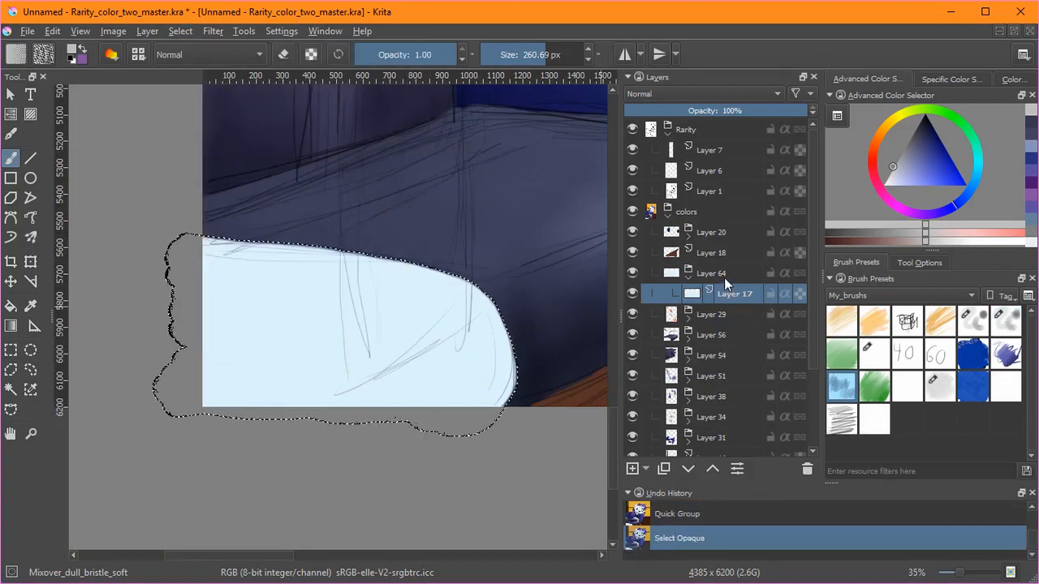
Step: Paint pale blue streaks across the white book's pages with ink_brush_25_2 on a clipped layer
{"action": "left_click", "coordinate": [633, 467]}
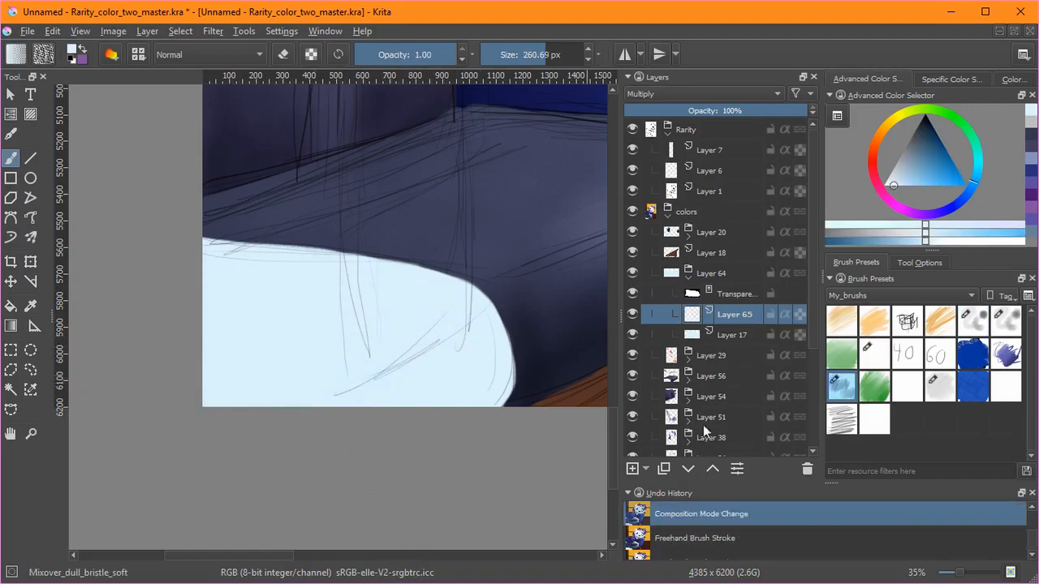
{"action": "left_click_drag", "start_coordinate": [219, 268], "coordinate": [479, 382]}
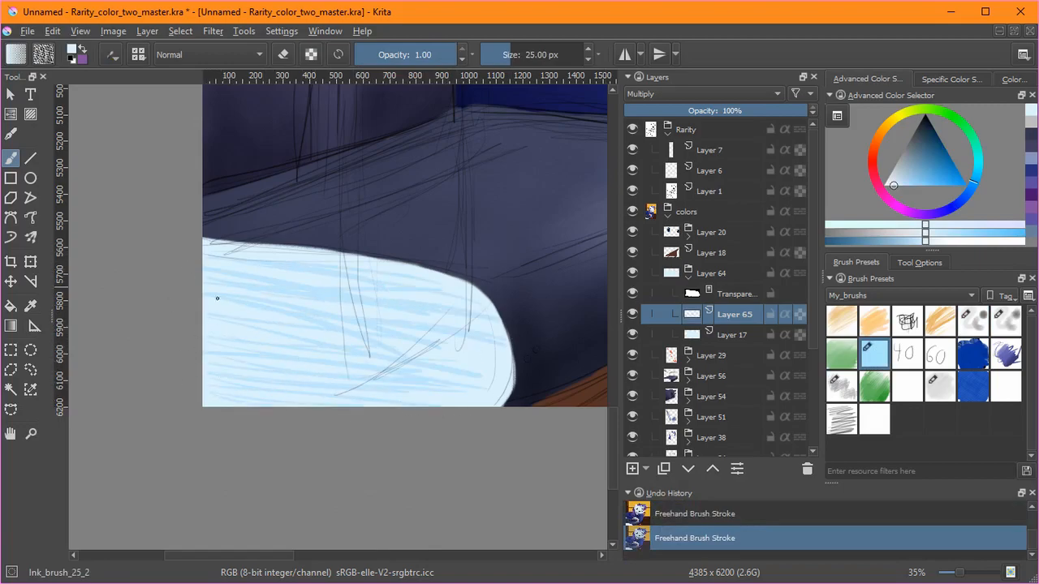
{"action": "left_click_drag", "start_coordinate": [217, 299], "coordinate": [398, 304]}
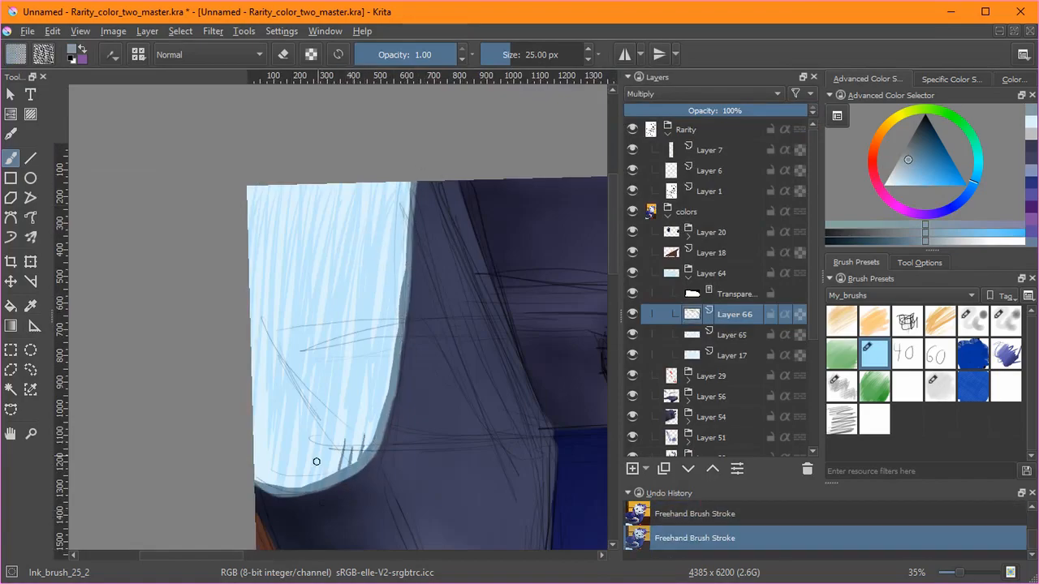
Step: Add dark edge lines and Bristles_pencil shading to the book on a Multiply layer
{"action": "left_click_drag", "start_coordinate": [316, 461], "coordinate": [322, 217]}
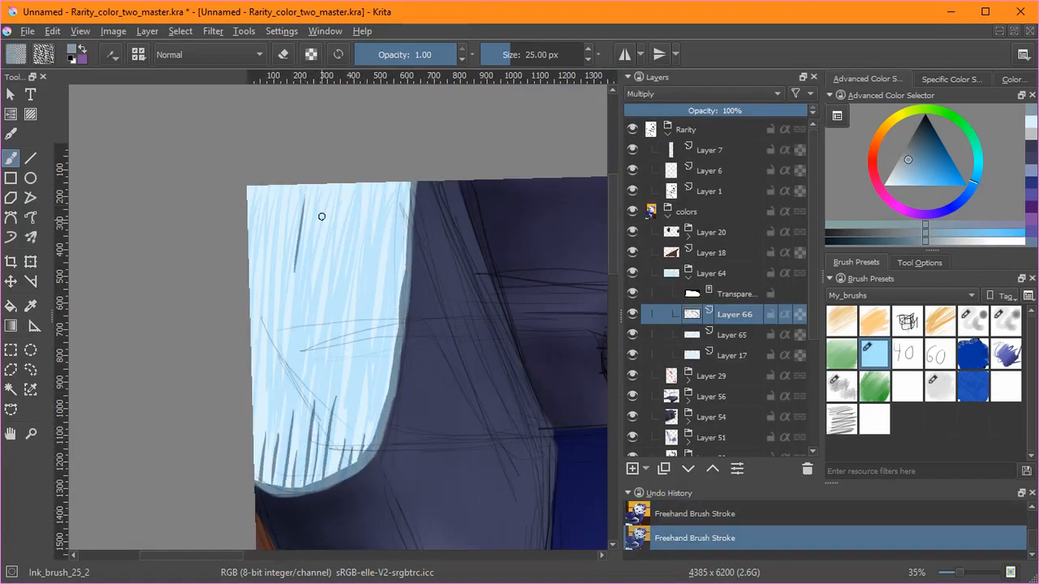
{"action": "left_click_drag", "start_coordinate": [321, 218], "coordinate": [243, 397]}
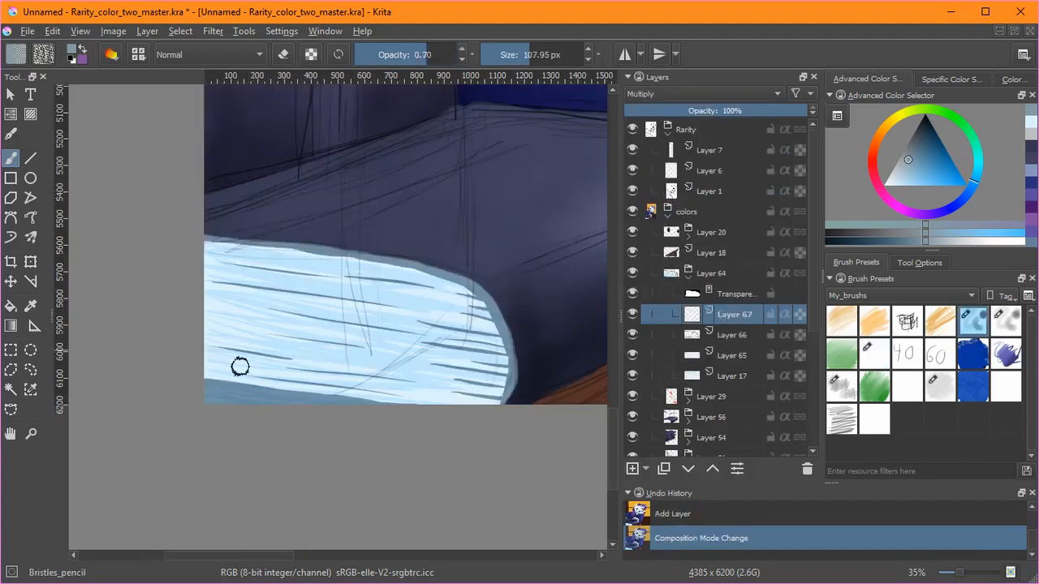
{"action": "left_click_drag", "start_coordinate": [240, 367], "coordinate": [350, 286]}
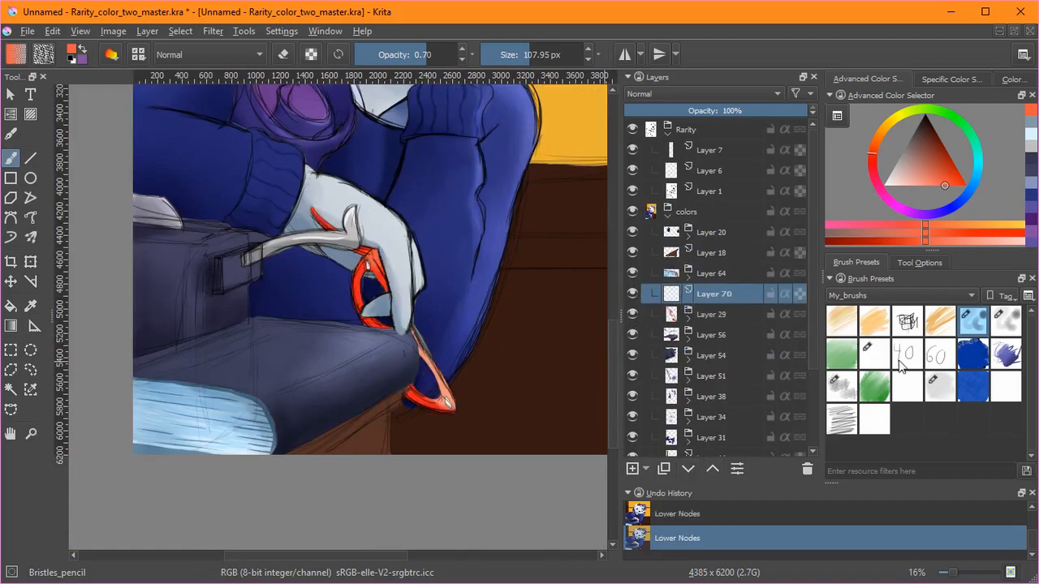
Step: Paint a bright white shine along the orange glasses frame with ink_brush_25_2 on a new layer
{"action": "left_click", "coordinate": [873, 354]}
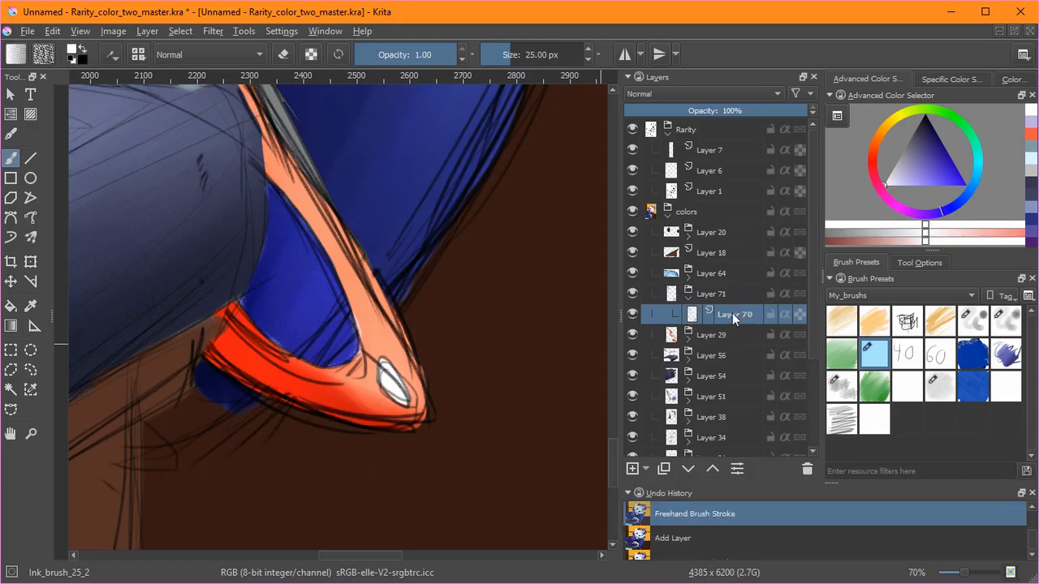
{"action": "left_click", "coordinate": [702, 92]}
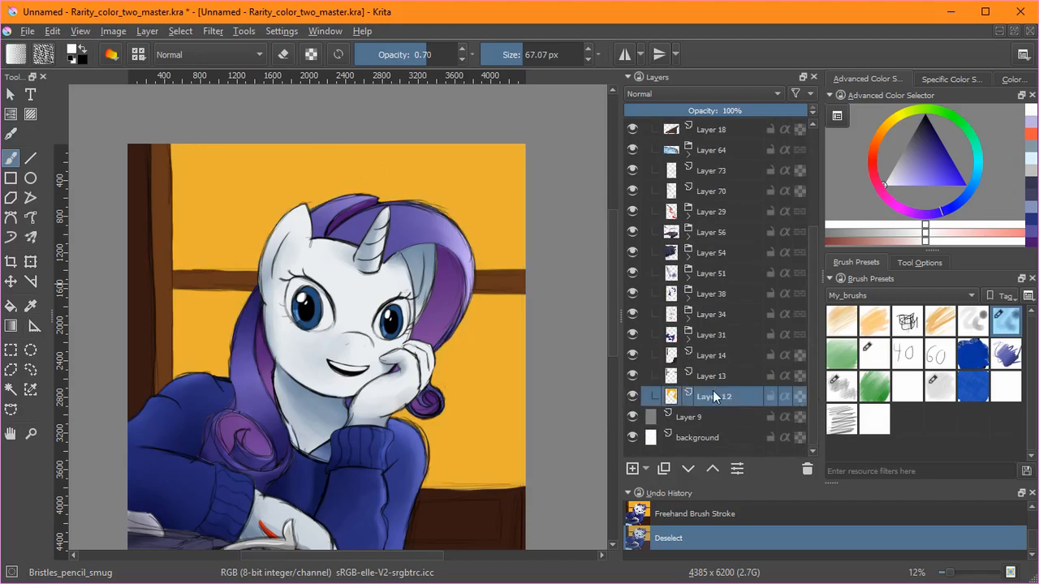
Step: Apply a darkening gradient over the selected window area on a new Multiply layer
{"action": "left_click", "coordinate": [180, 31]}
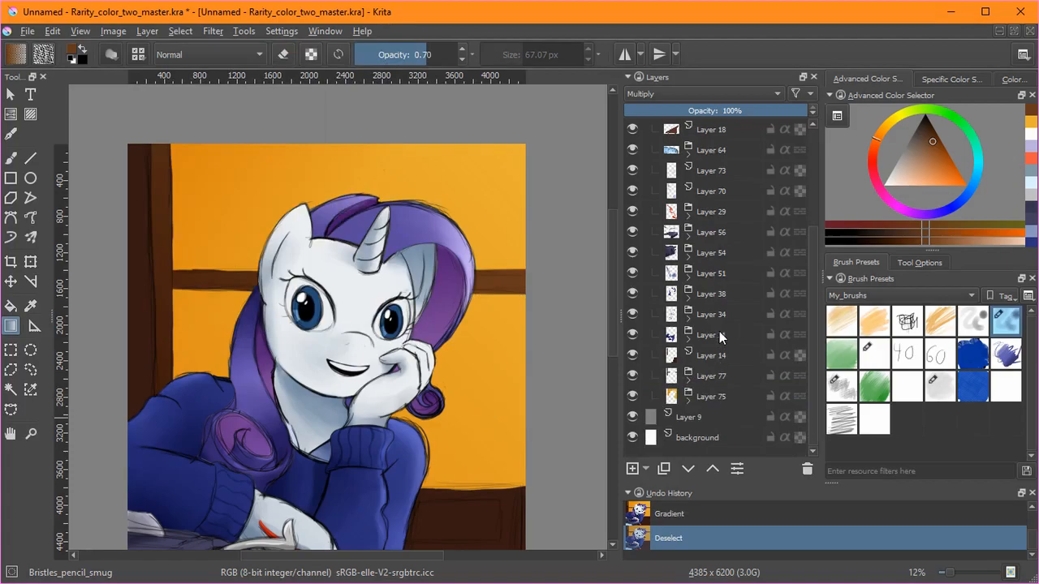
{"action": "left_click", "coordinate": [733, 377]}
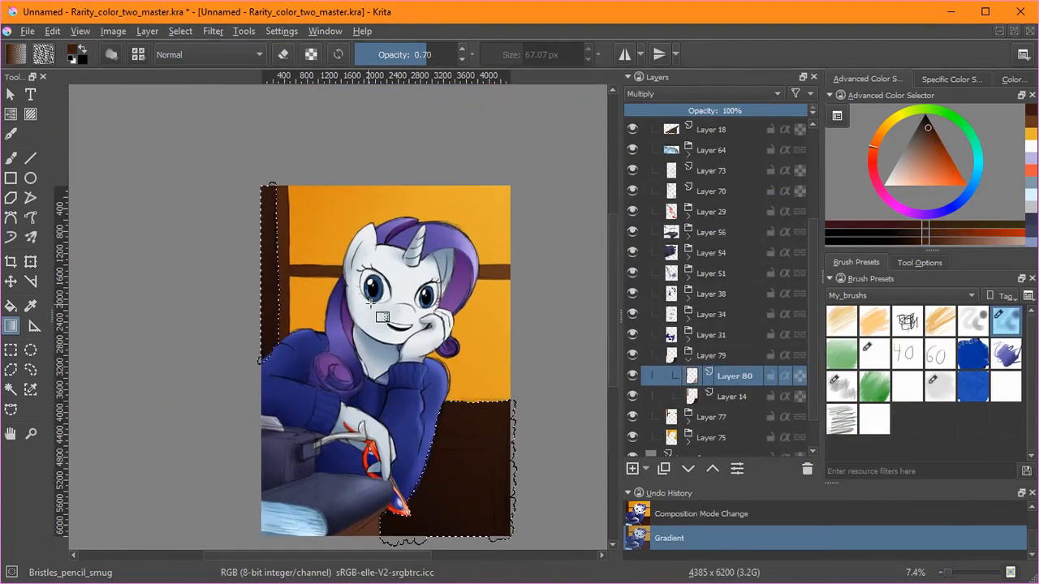
Step: Paint warm light streaks onto the window with Bristles_pencil_smug on a Screen layer
{"action": "left_click", "coordinate": [180, 31]}
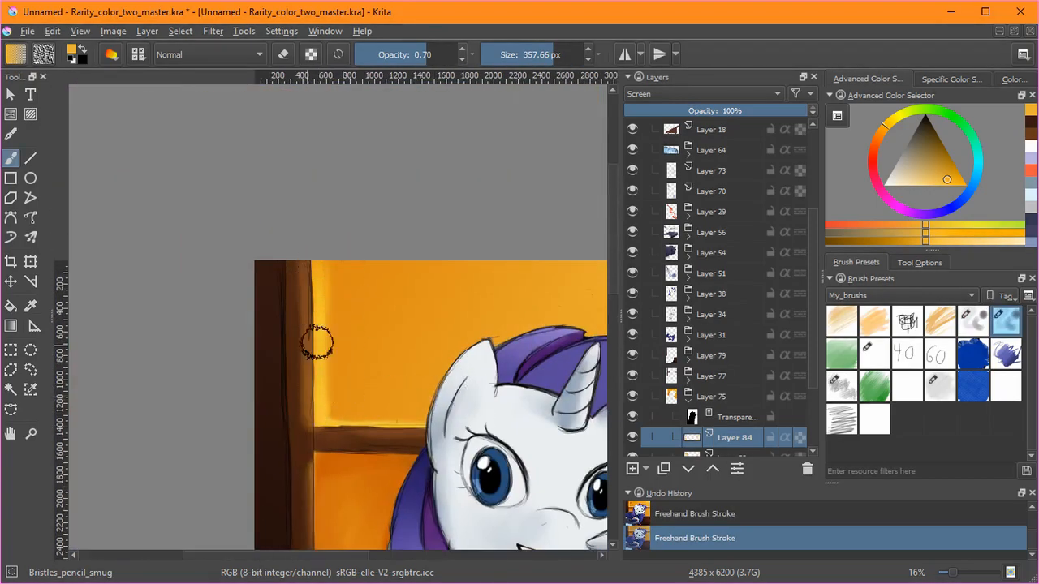
{"action": "left_click_drag", "start_coordinate": [316, 341], "coordinate": [311, 479]}
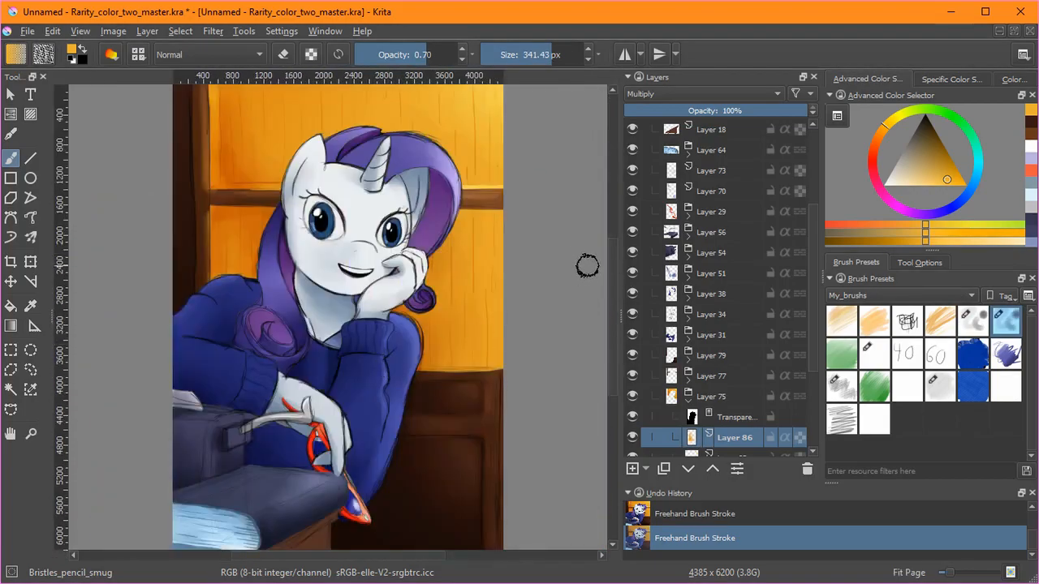
{"action": "mouse_move", "coordinate": [739, 138]}
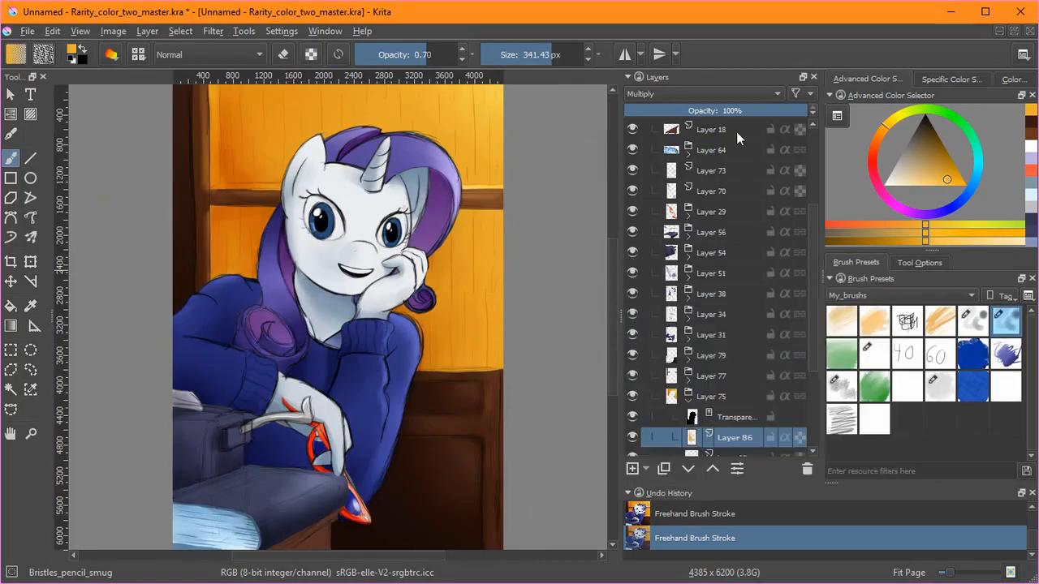